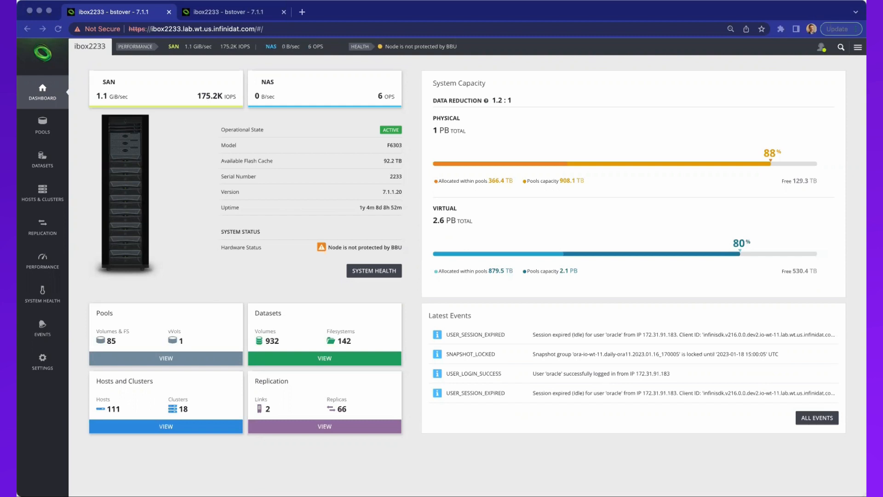
mouse_move(126, 446)
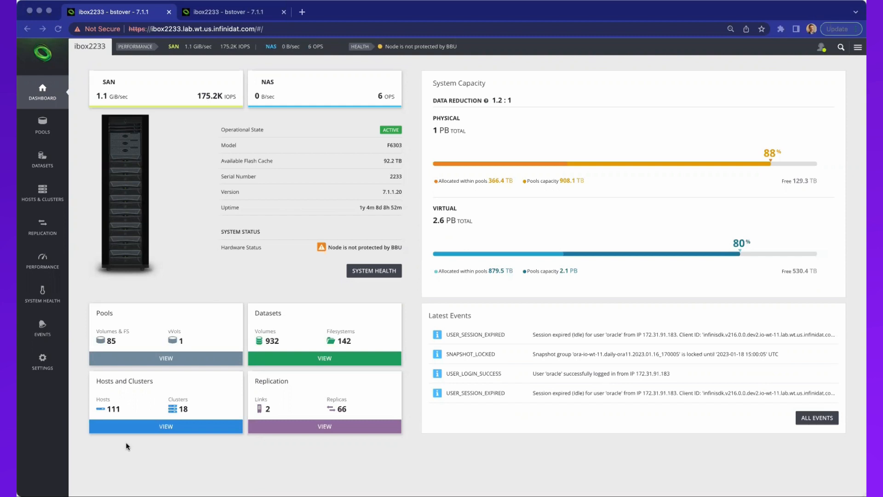
mouse_move(223, 400)
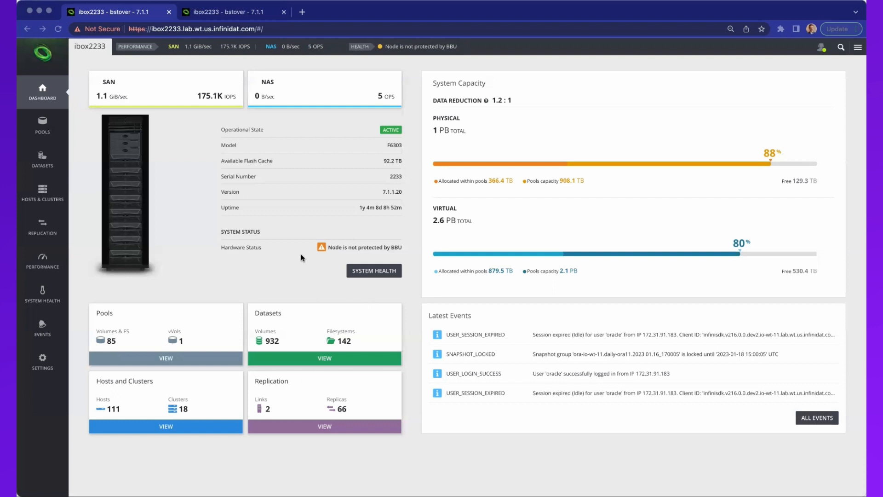
mouse_move(210, 52)
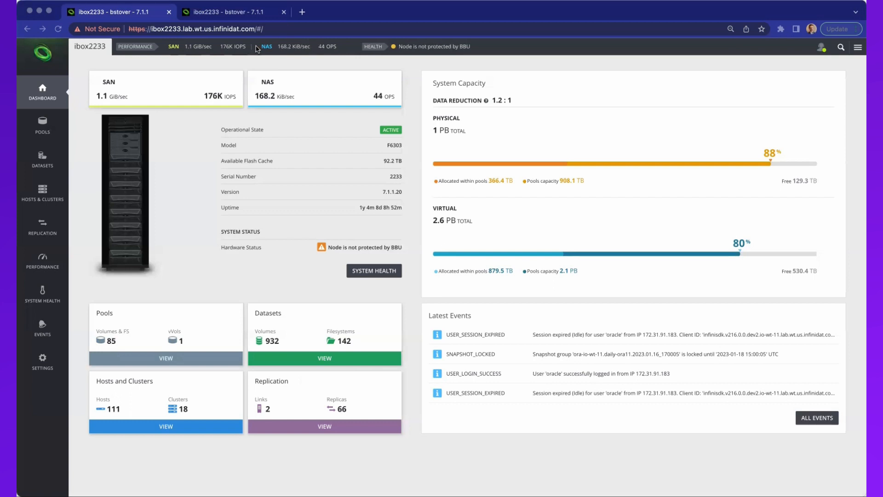
mouse_move(55, 139)
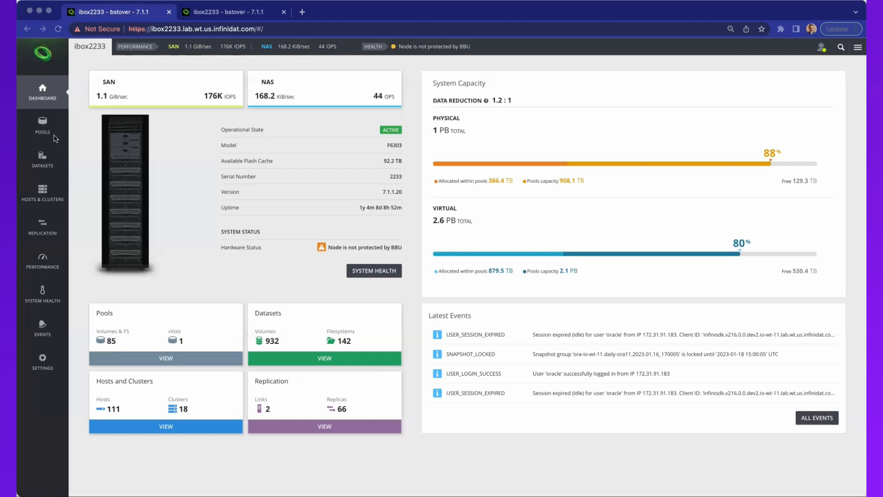
mouse_move(47, 237)
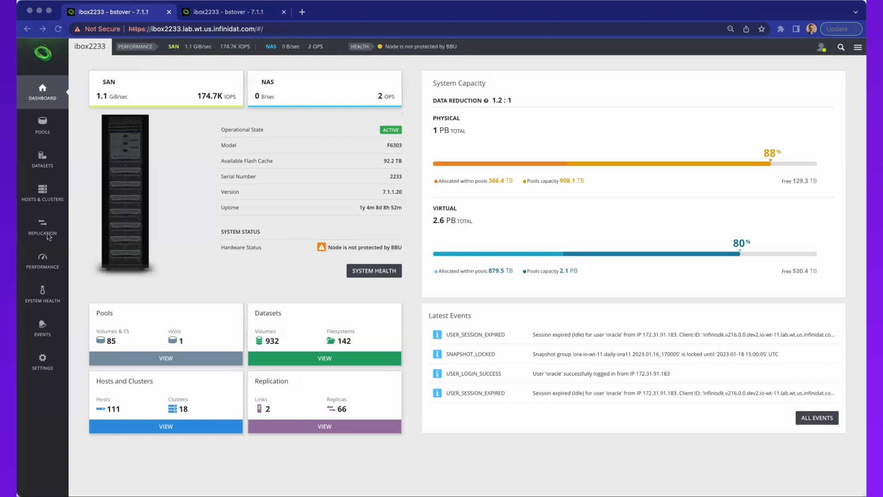
mouse_move(471, 308)
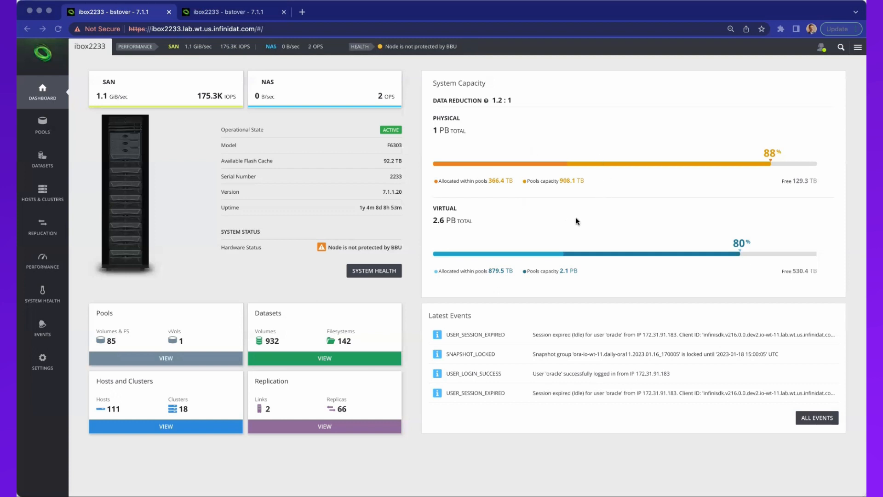
mouse_move(558, 384)
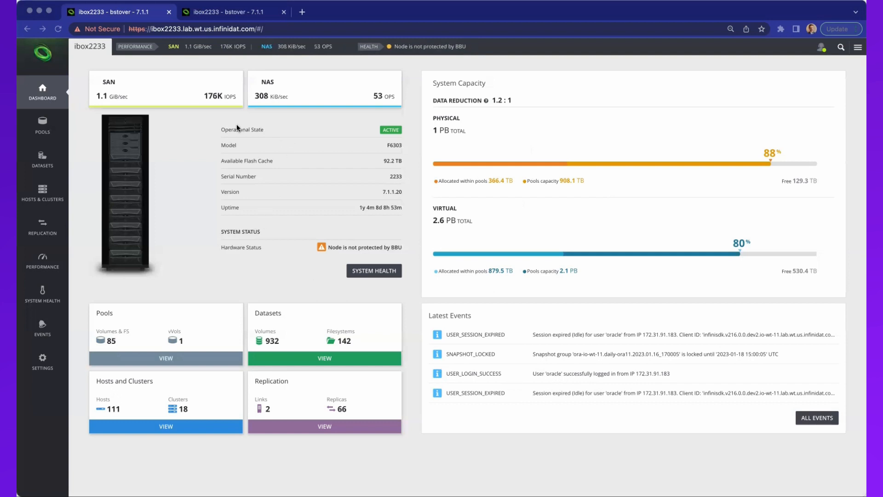
mouse_move(221, 236)
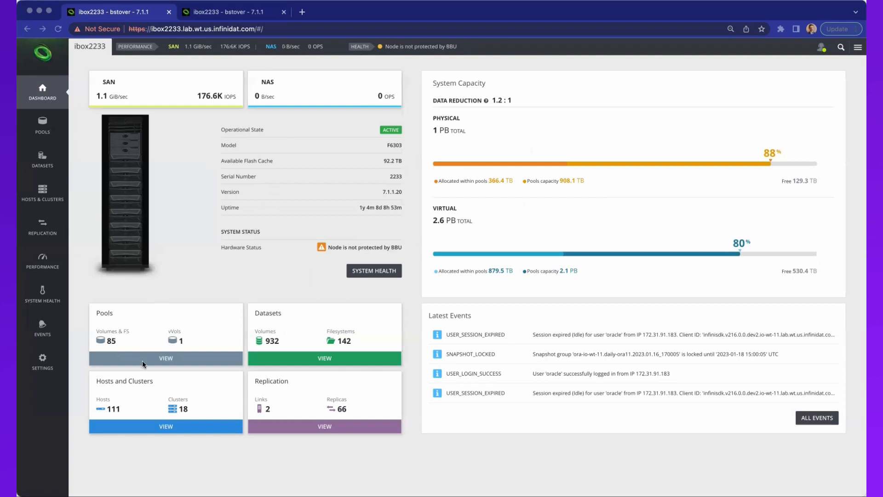
mouse_move(186, 418)
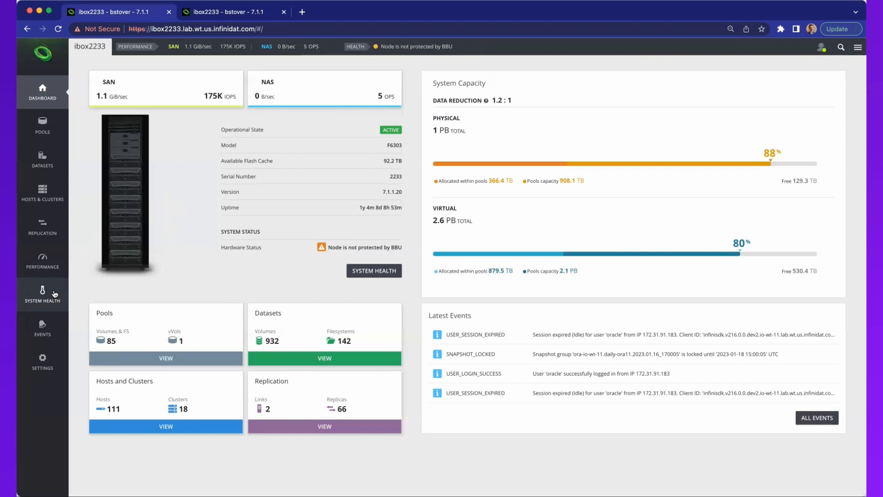
mouse_move(45, 336)
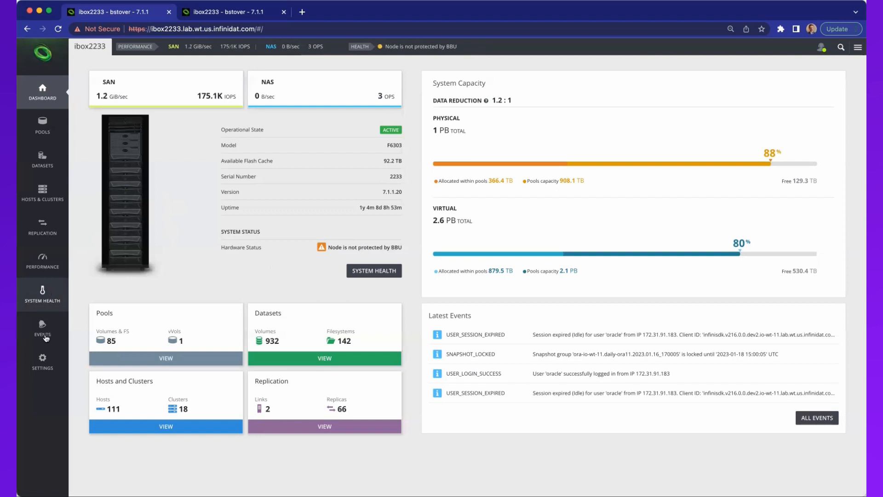
- Show the Users settings with local users, roles, emails and LDAP groups
click(42, 361)
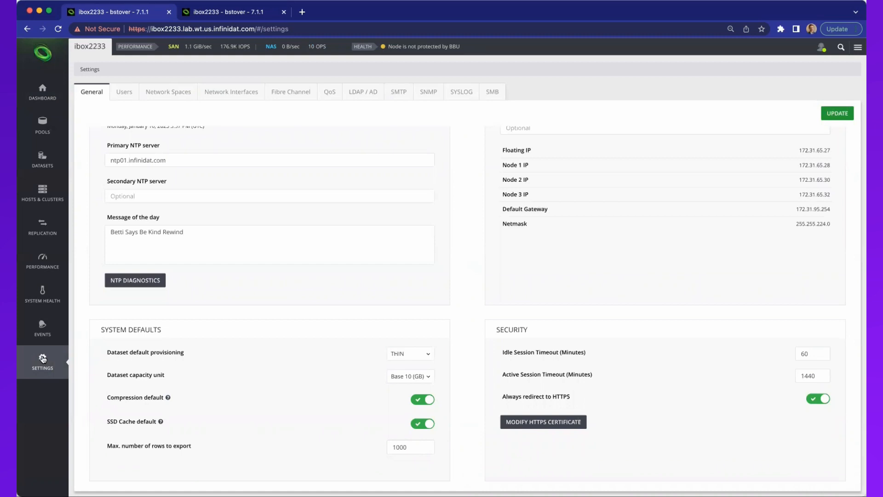
mouse_move(125, 136)
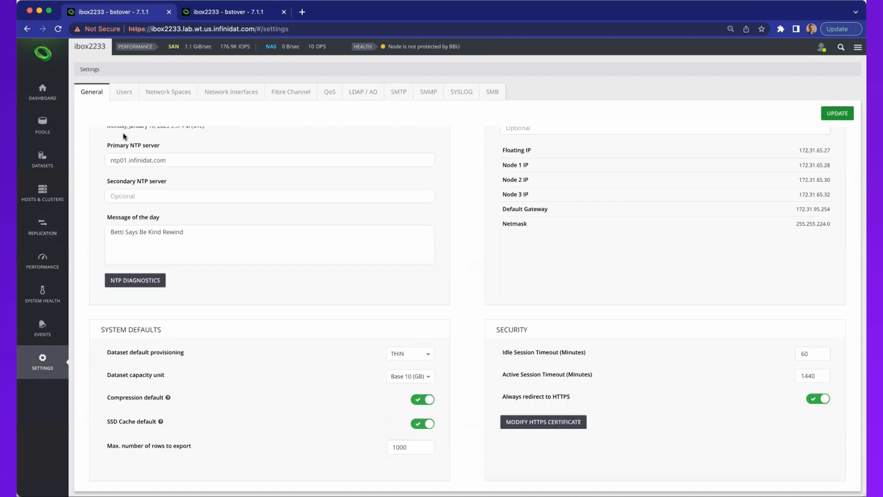
click(124, 91)
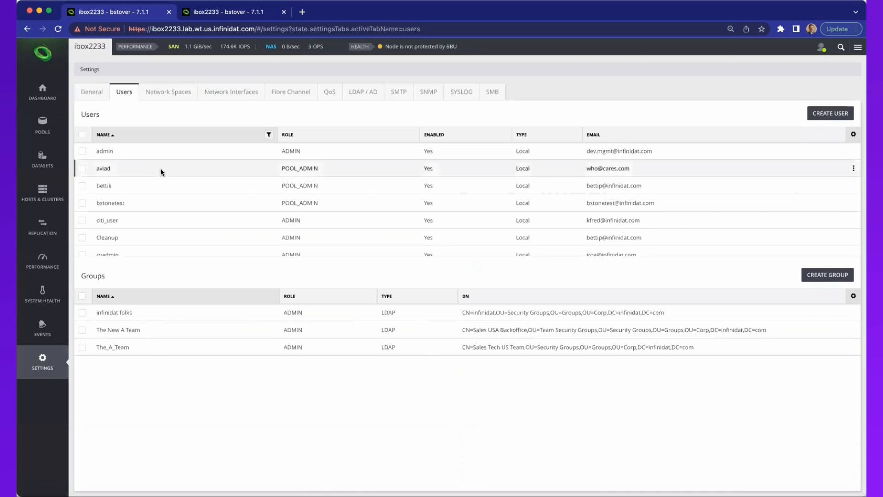
mouse_move(213, 203)
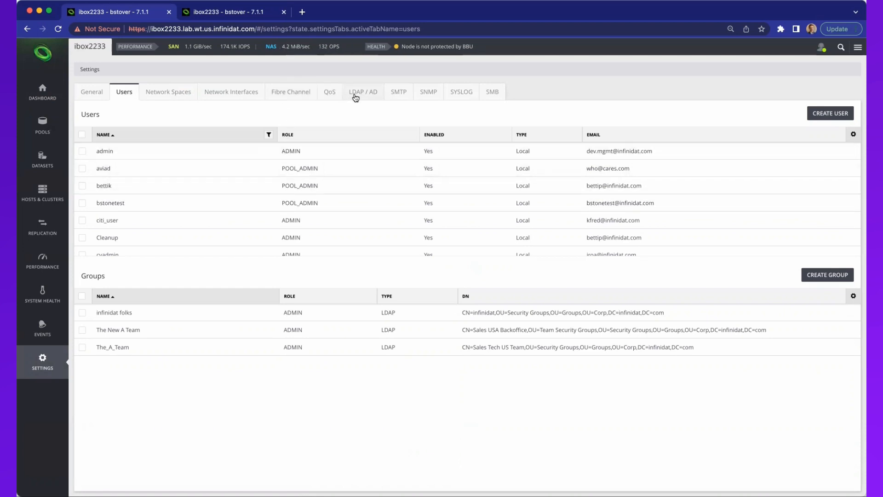
- View the LDAP/AD servers and the Define User Repository dialog, cancelling without changes
click(362, 91)
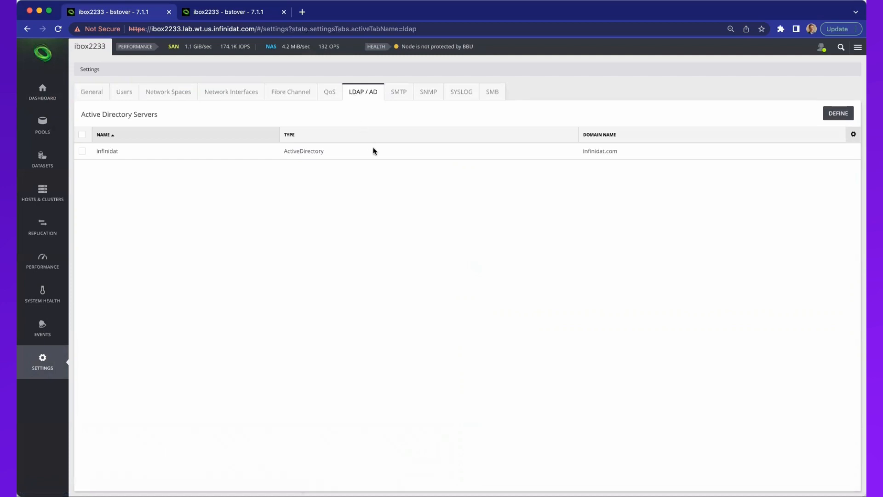
click(838, 113)
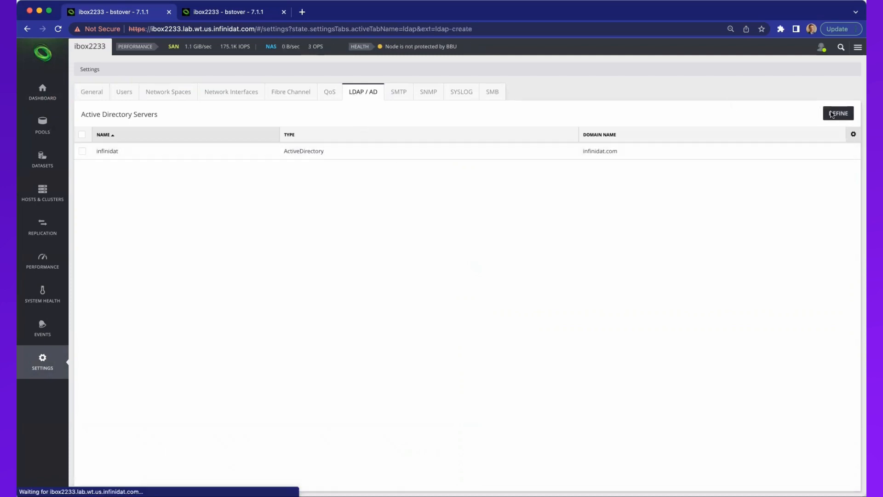
click(838, 113)
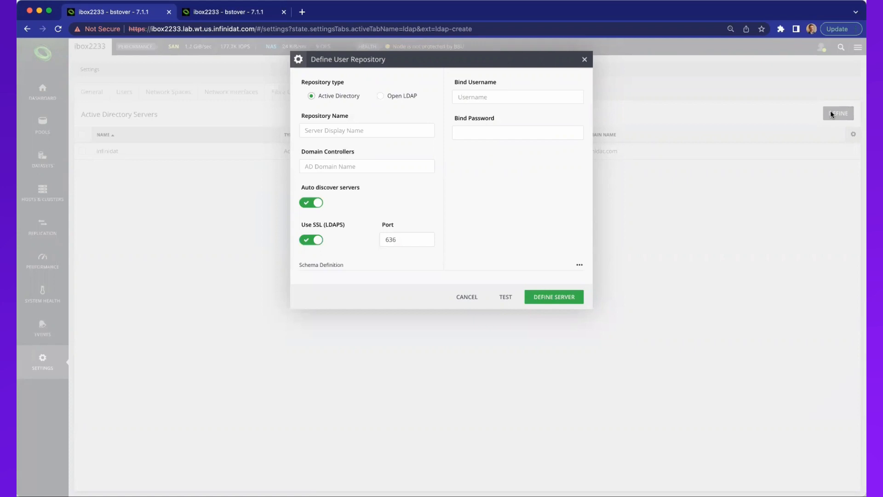
mouse_move(342, 218)
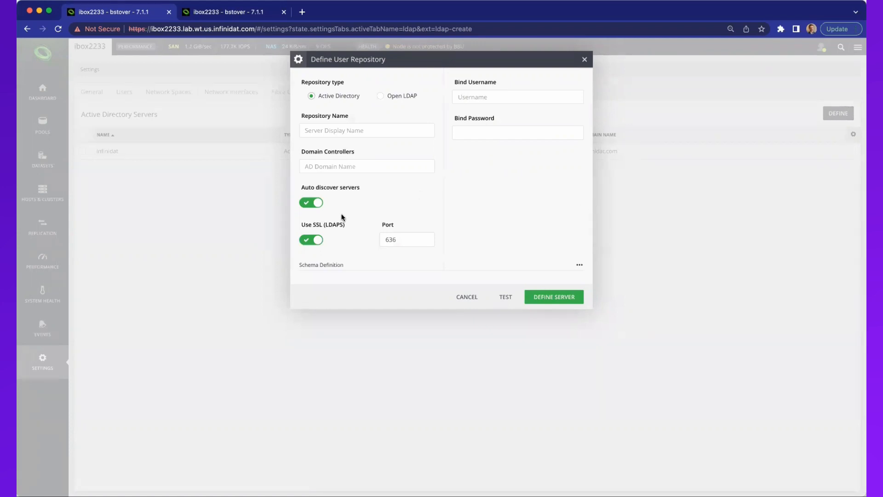
mouse_move(504, 276)
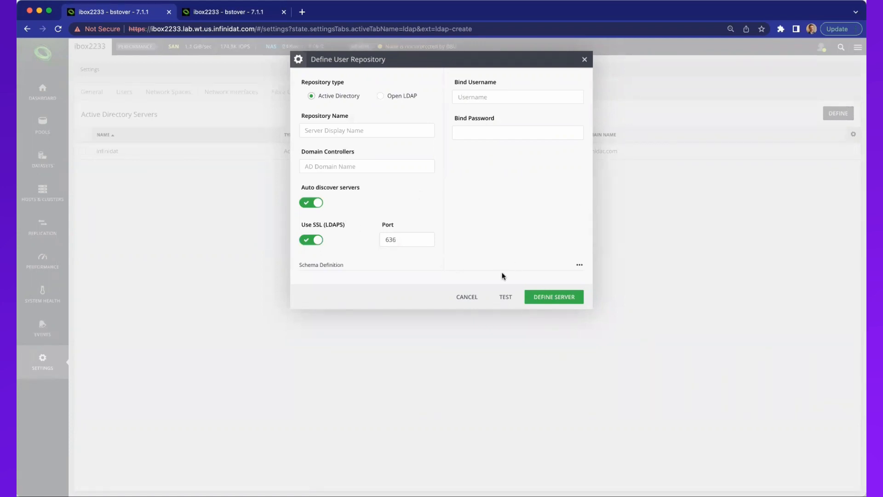
click(466, 297)
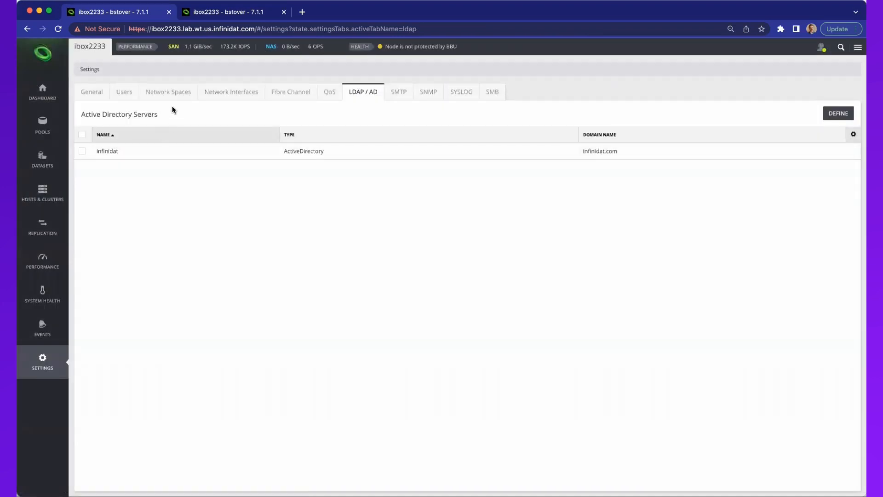
mouse_move(230, 92)
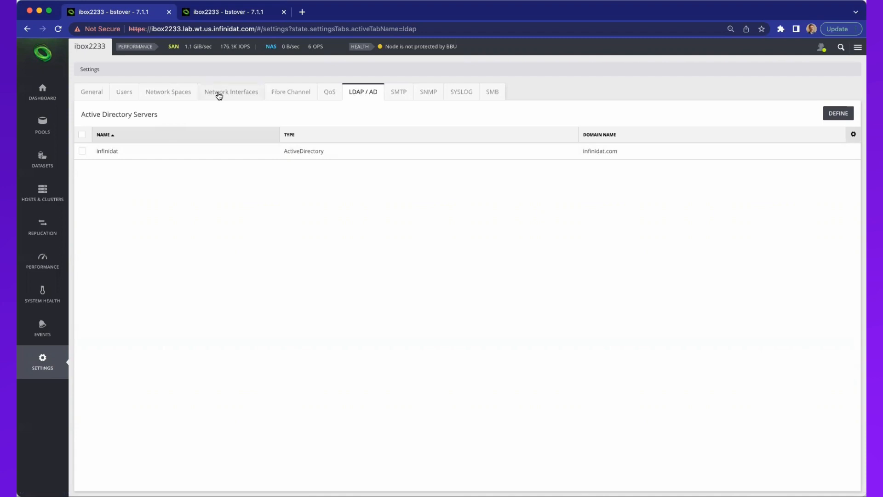
- List the network interfaces and expand PG1 to show its ETH1 and ETH2 ports
click(230, 91)
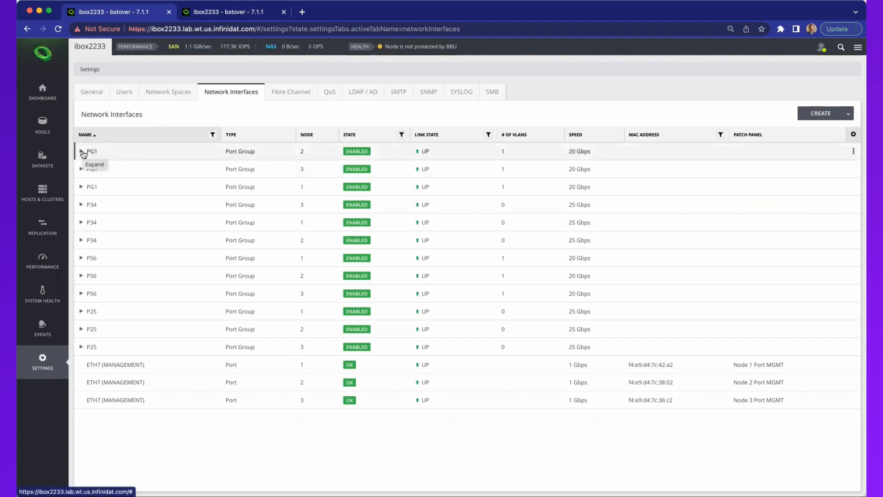
click(81, 151)
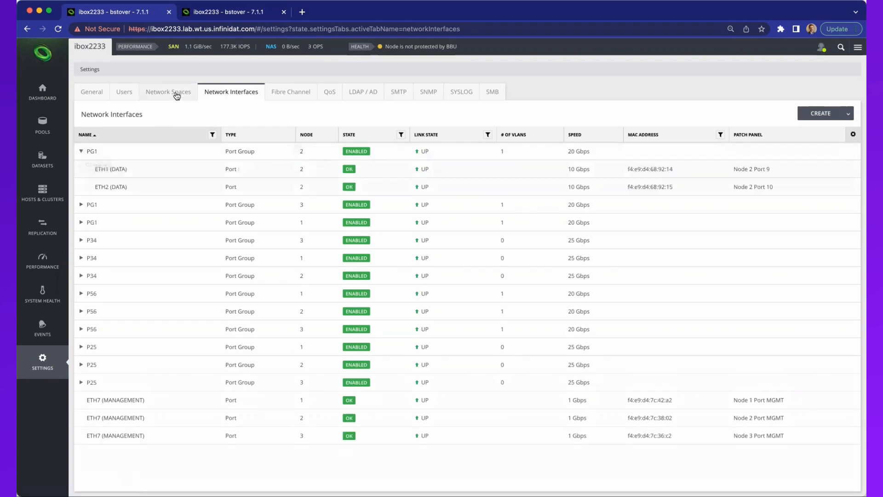
mouse_move(129, 168)
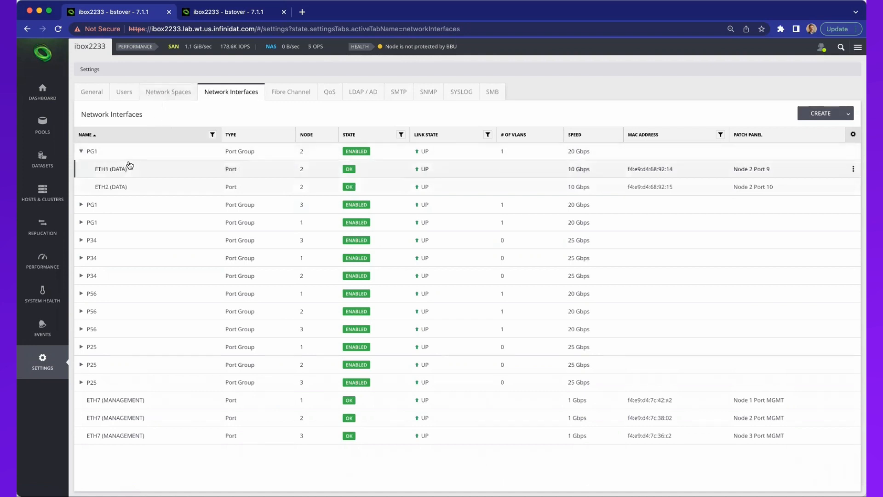
mouse_move(313, 146)
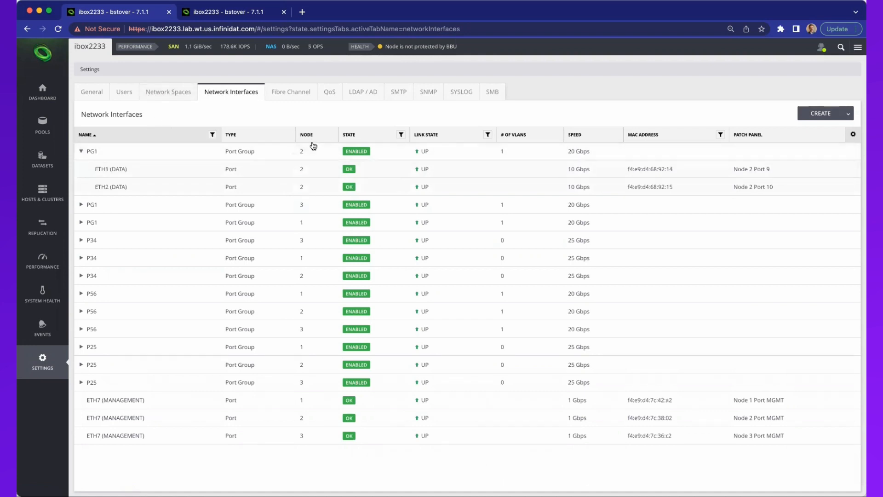
mouse_move(111, 169)
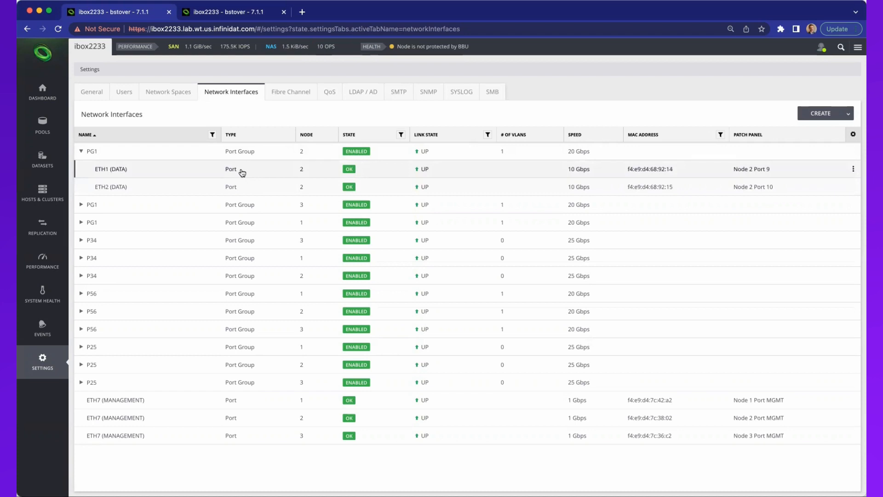
mouse_move(130, 181)
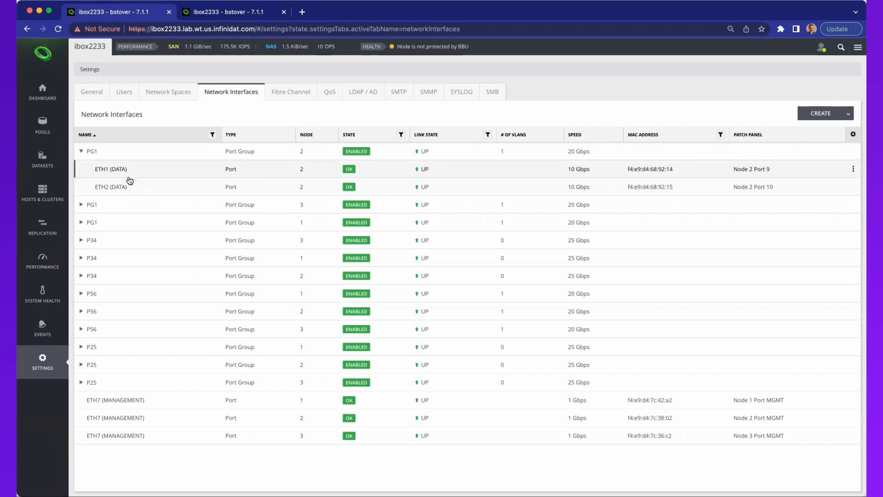
mouse_move(237, 93)
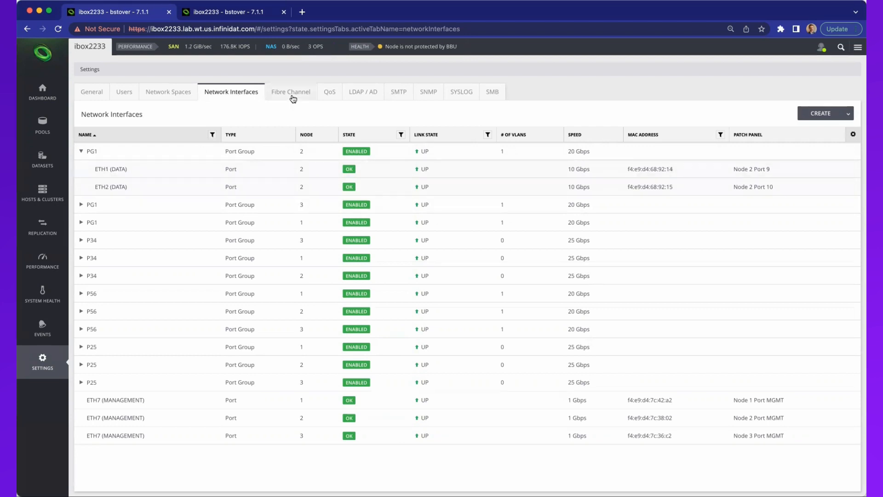
- View the Fibre Channel port maps for nodes 1, 2 and 3, ending on node 3
click(291, 91)
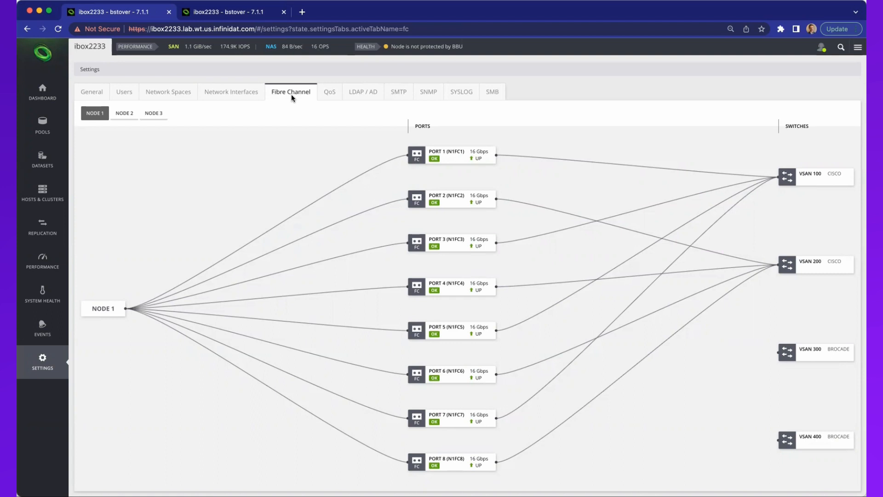
mouse_move(337, 138)
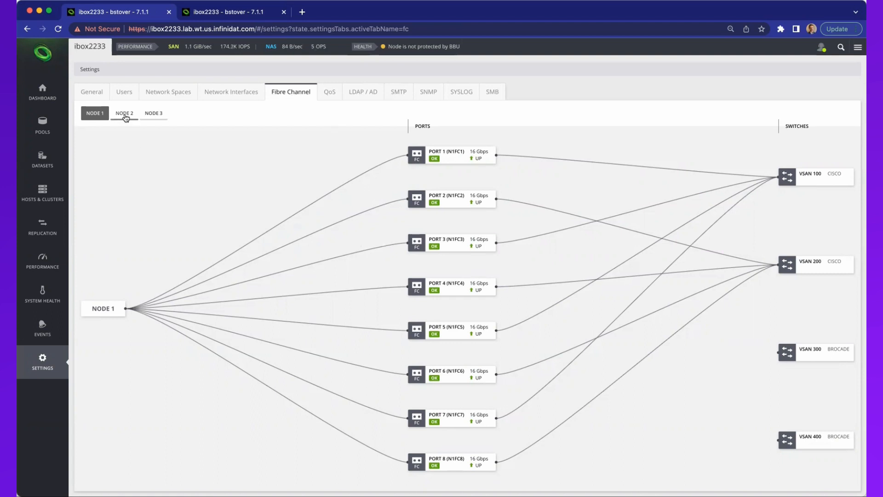
click(124, 113)
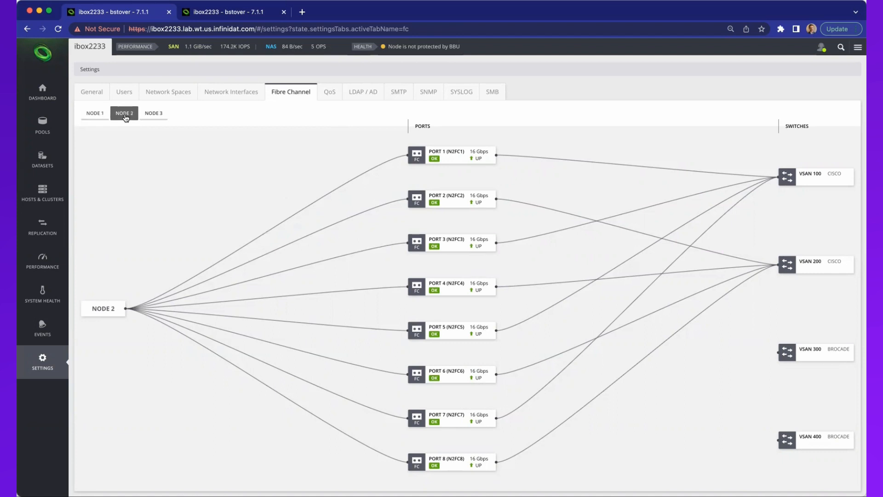
click(154, 112)
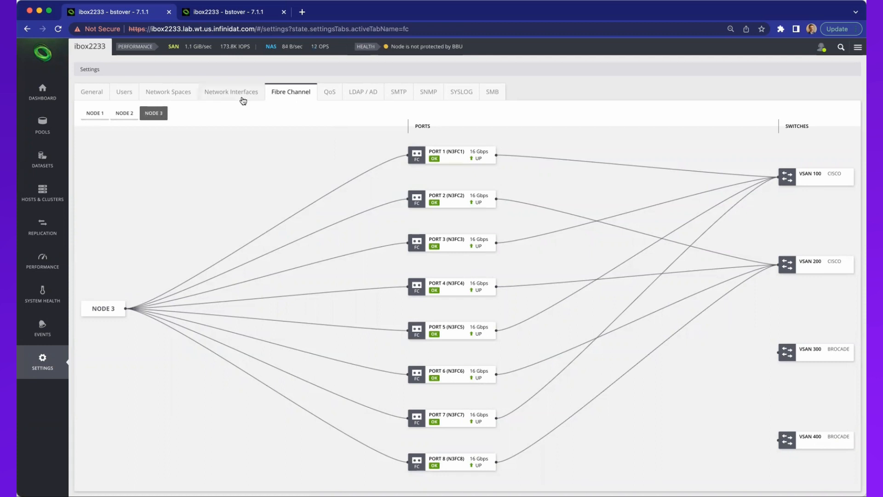
mouse_move(371, 95)
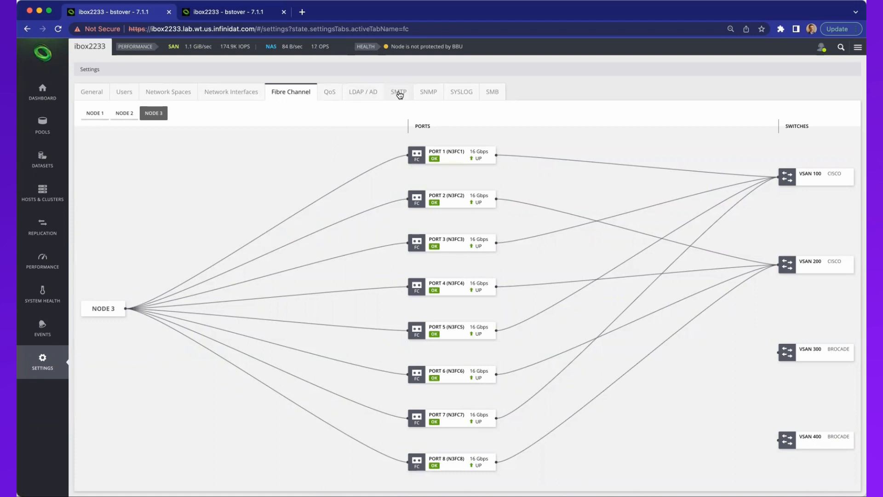
- Review the SMTP, SNMP and SYSLOG server tabs, returning to the SMTP list
click(399, 91)
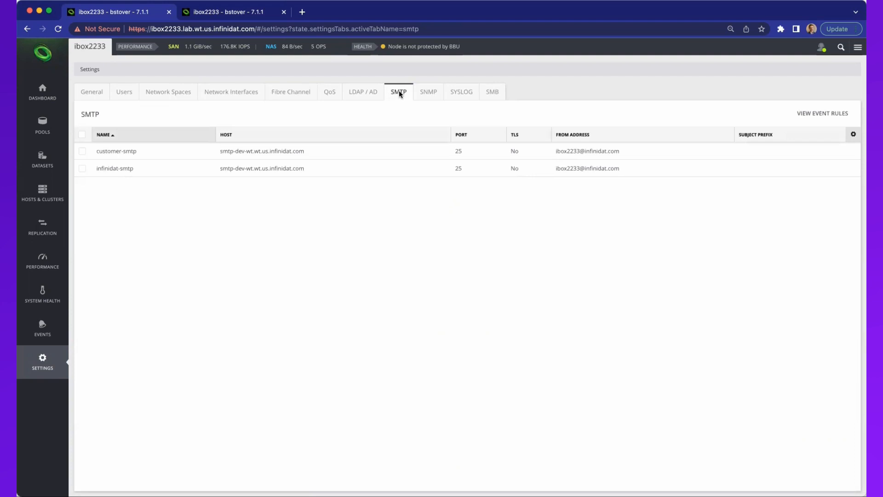
click(427, 91)
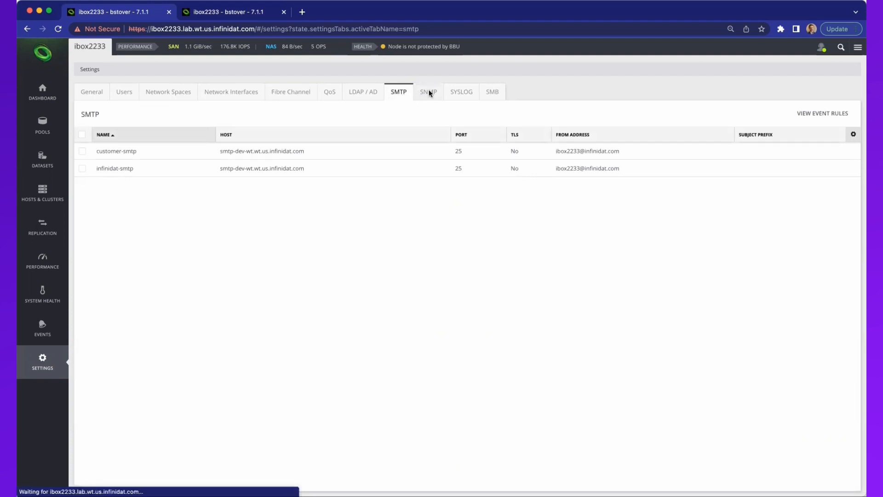
click(461, 91)
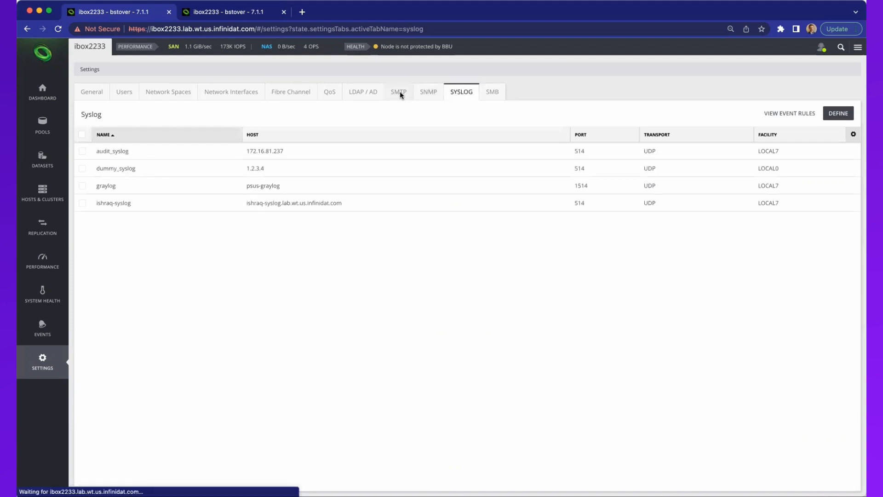
click(398, 91)
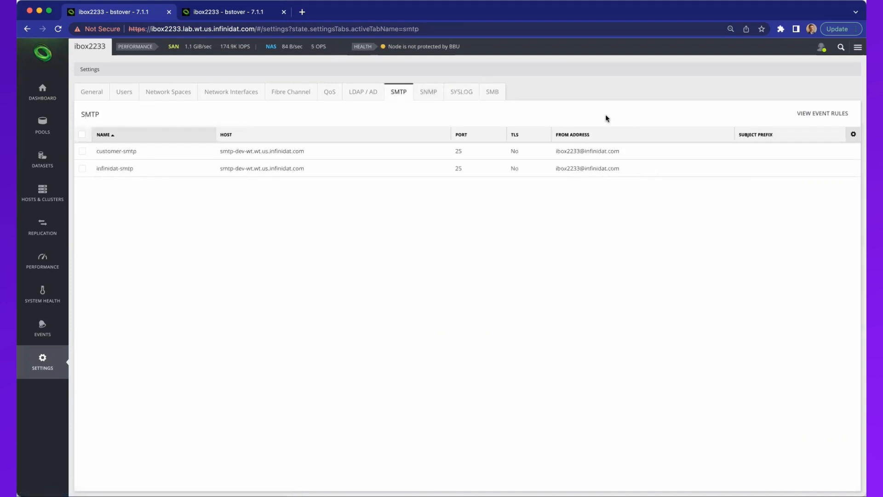
mouse_move(755, 124)
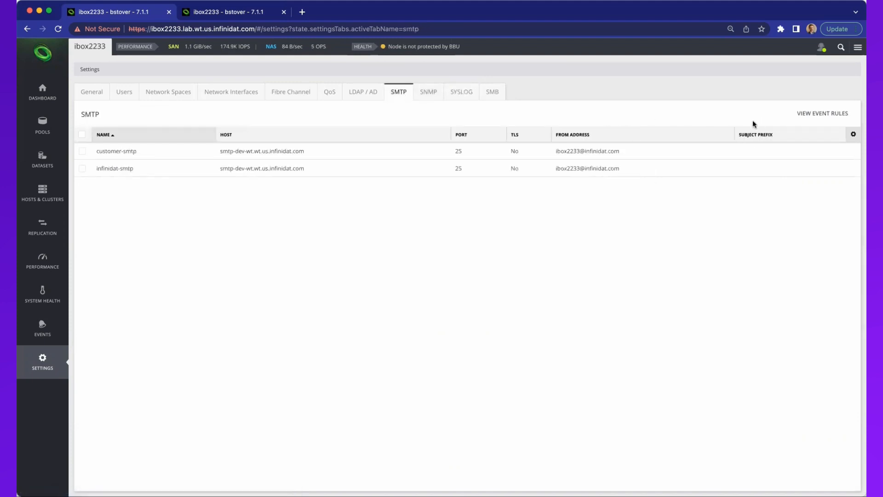
- Review customer-smtp's configuration via Modify Configuration and cancel without changes
click(82, 150)
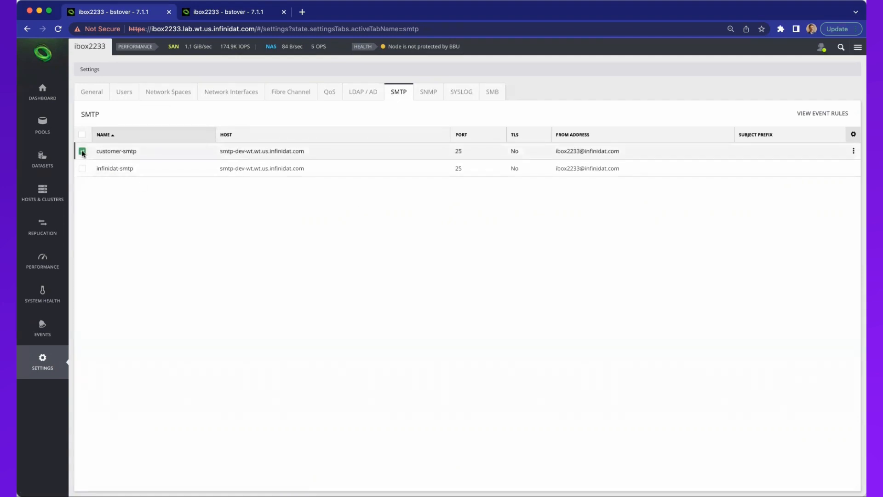
click(82, 151)
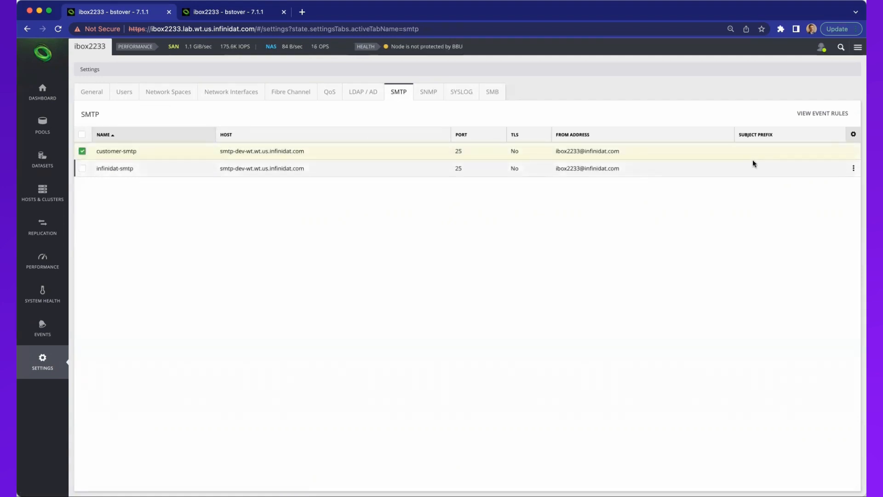
click(853, 151)
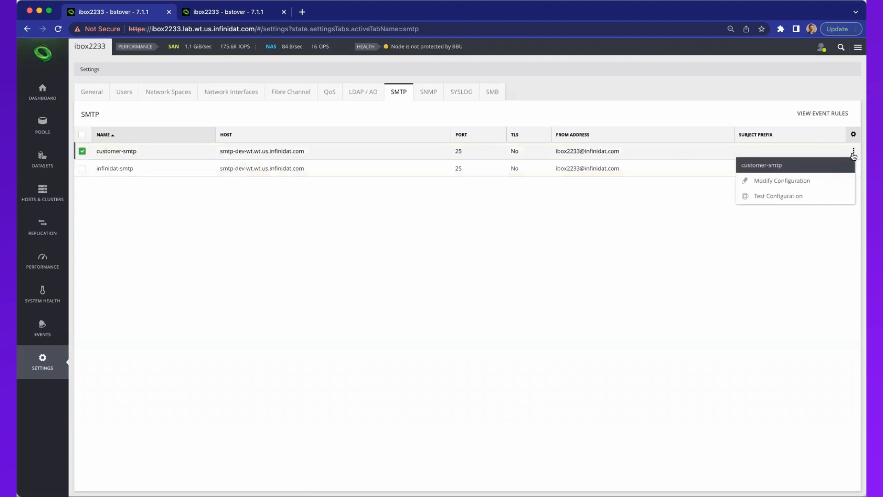
mouse_move(782, 180)
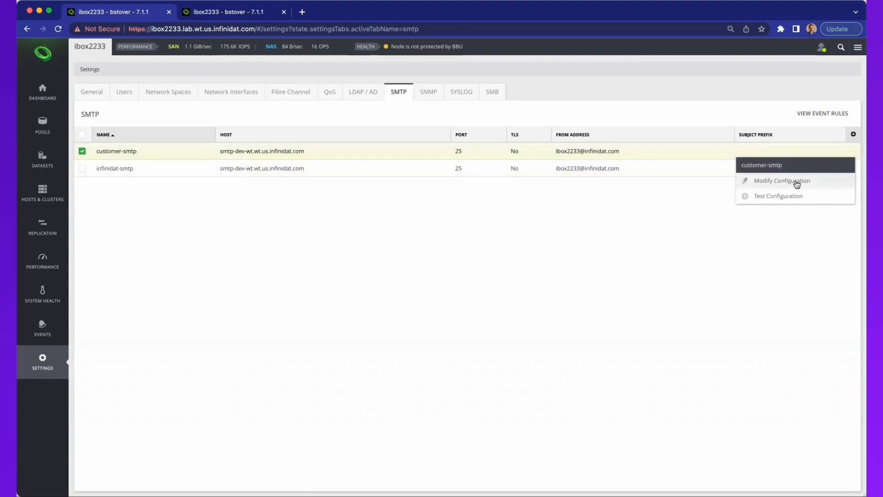
click(782, 180)
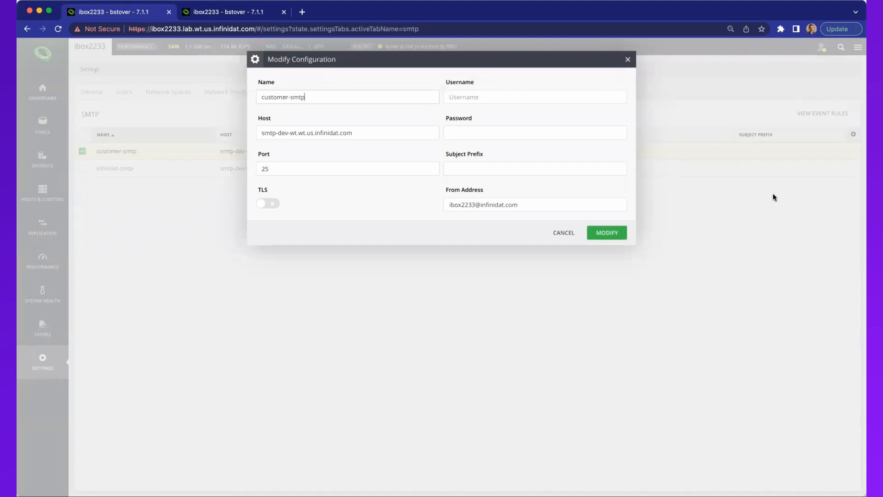
mouse_move(265, 204)
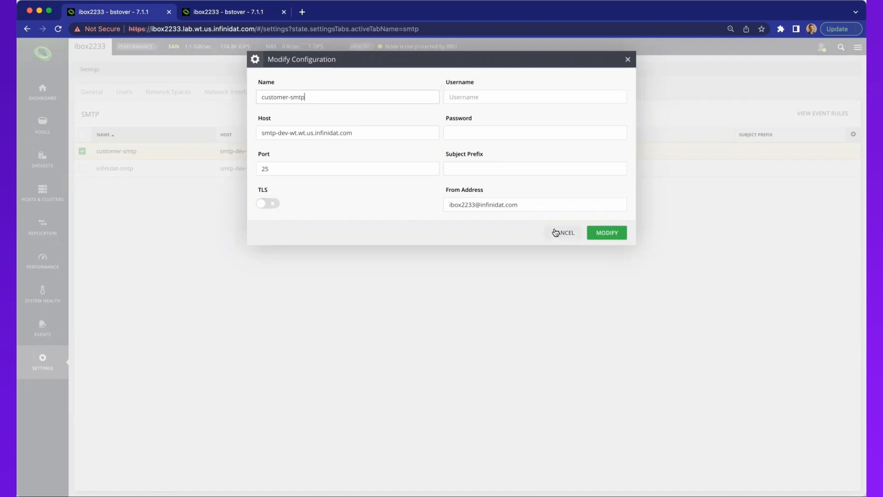
click(562, 232)
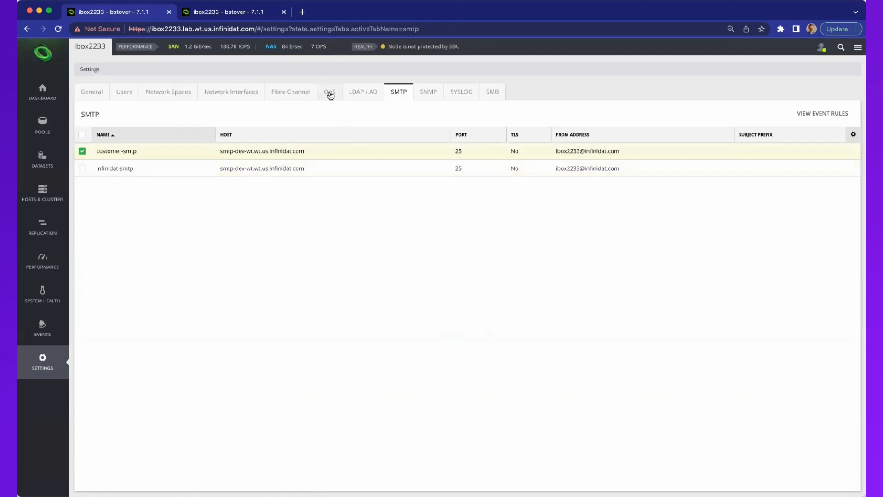
- List the QoS policies with their operation, throughput and burst limits
click(329, 91)
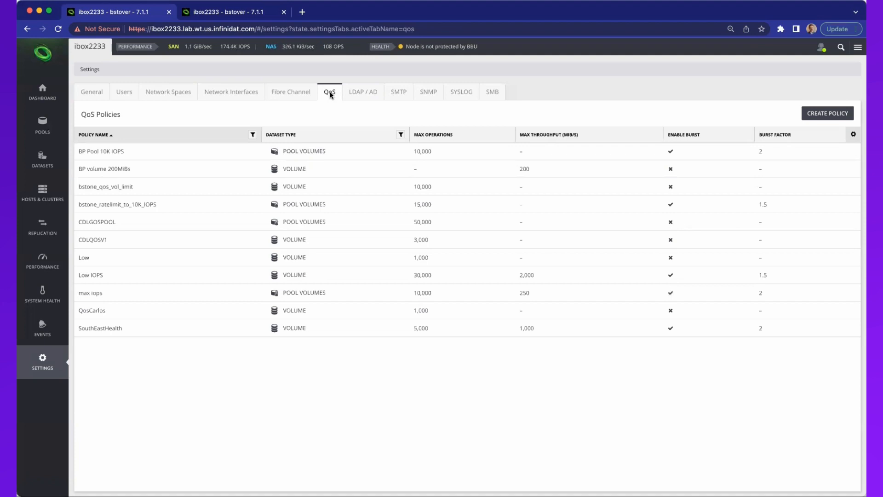
mouse_move(492, 92)
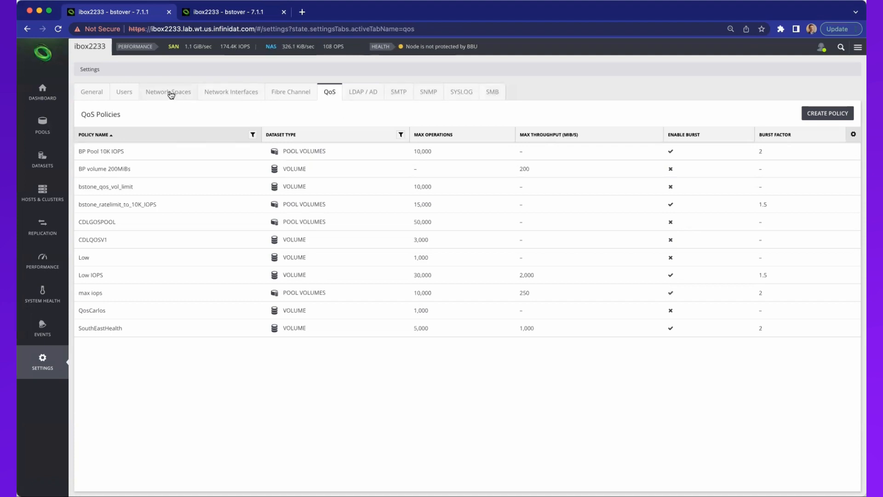
- View the network spaces, then the SMB settings with domain wt-lab.internal, local users and groups
click(168, 92)
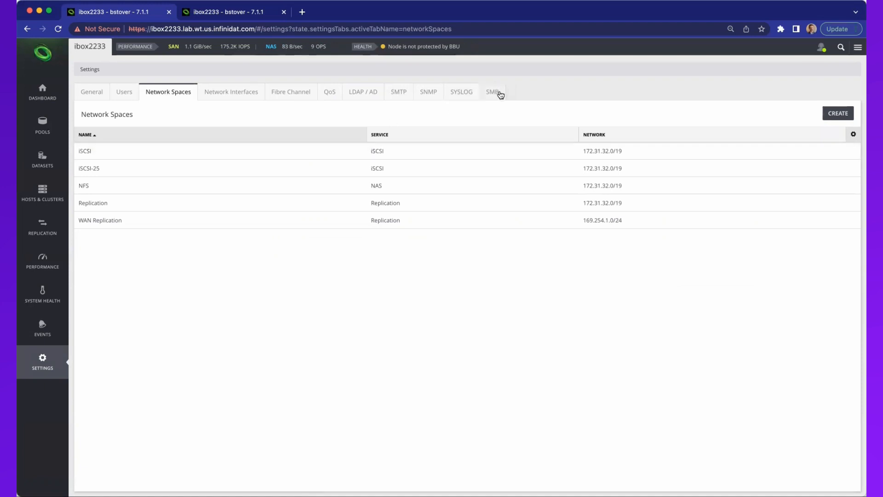
click(492, 91)
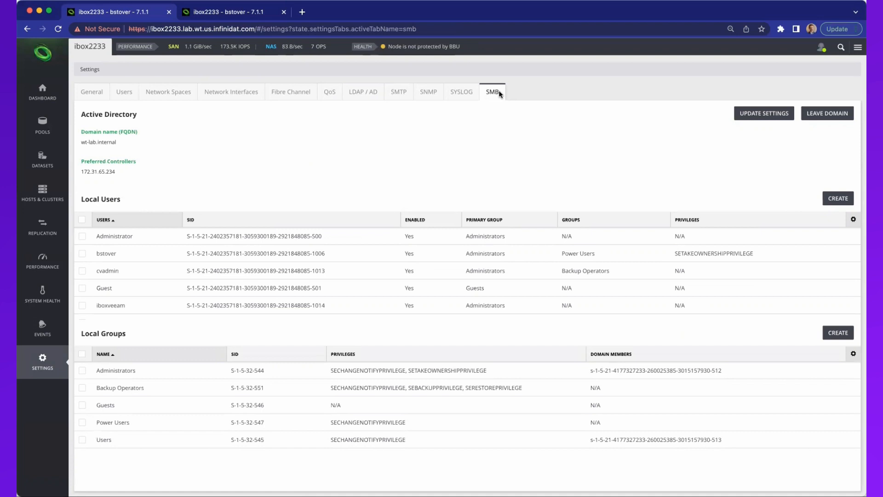
mouse_move(269, 186)
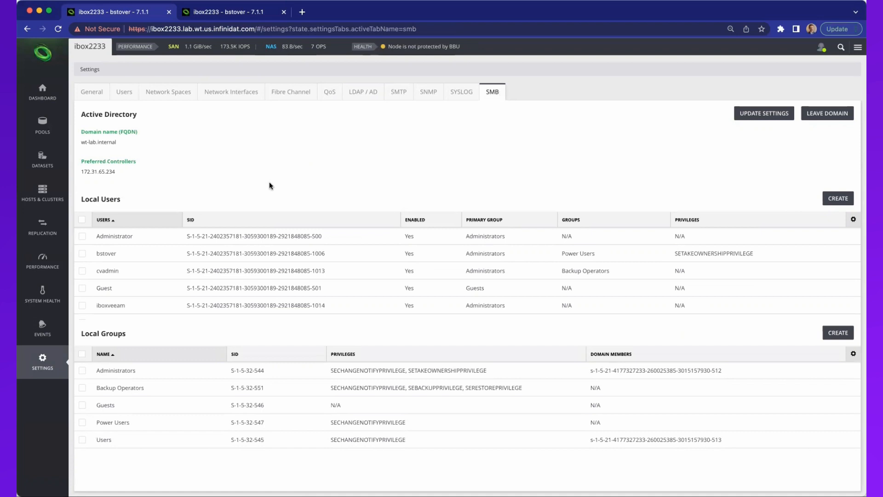
mouse_move(49, 141)
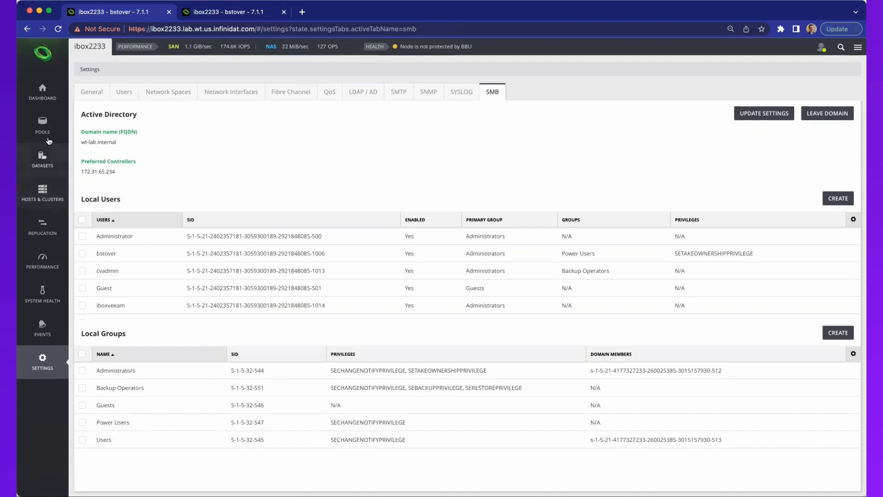
mouse_move(38, 296)
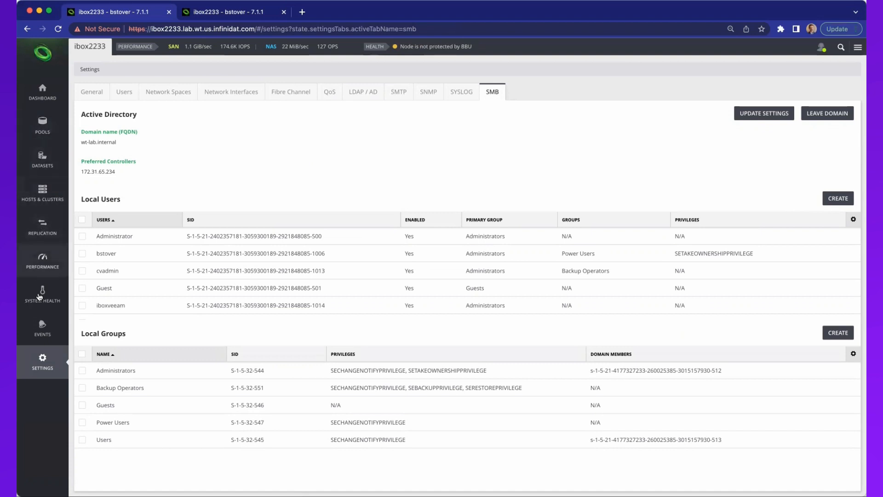
- Go to the system events and list the eight configured event rules
click(41, 326)
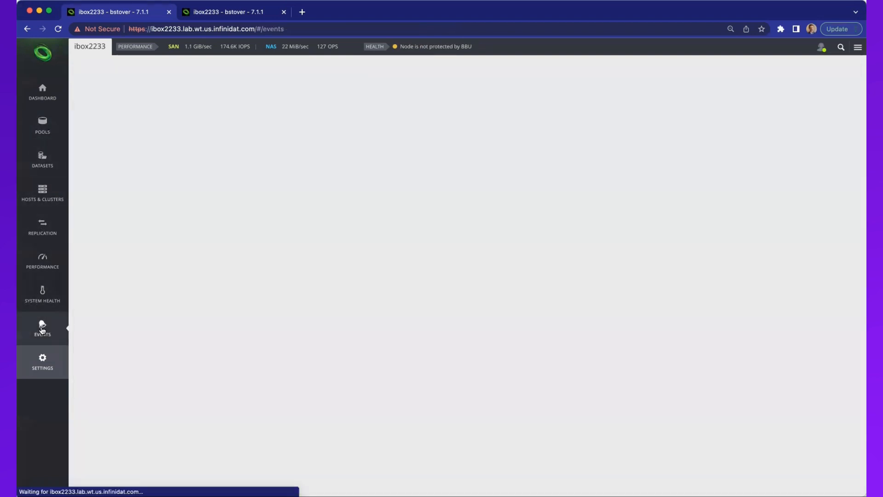
click(41, 327)
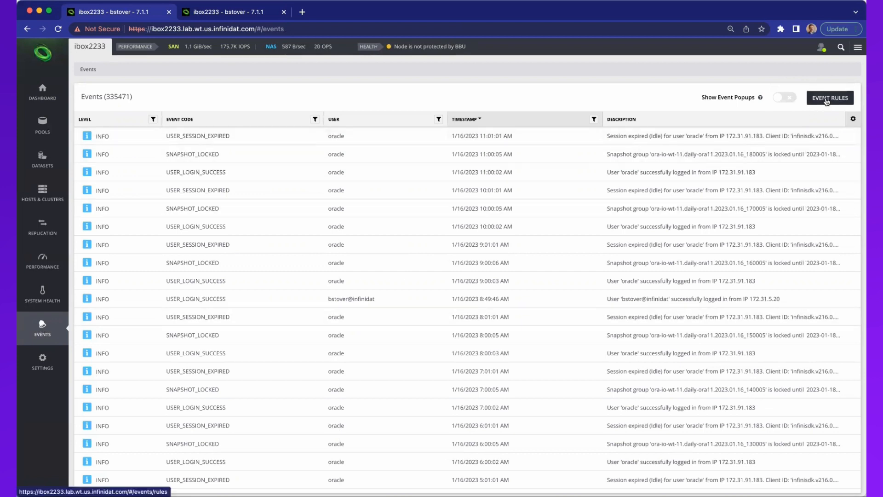
click(830, 98)
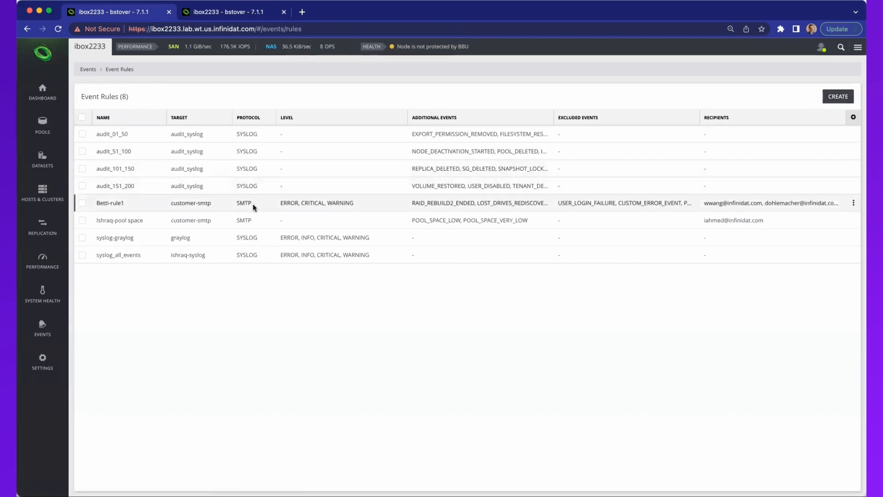
mouse_move(60, 304)
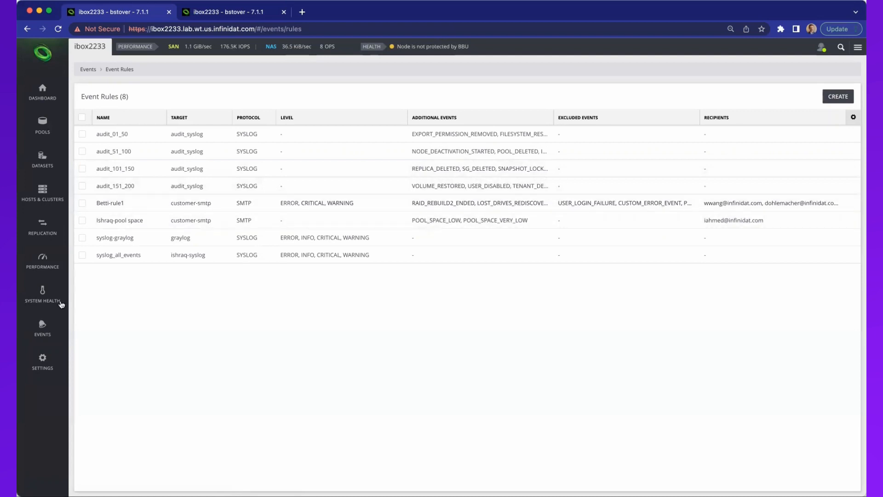
- Show the System Health rack view for ibox2233 and check node status
click(43, 292)
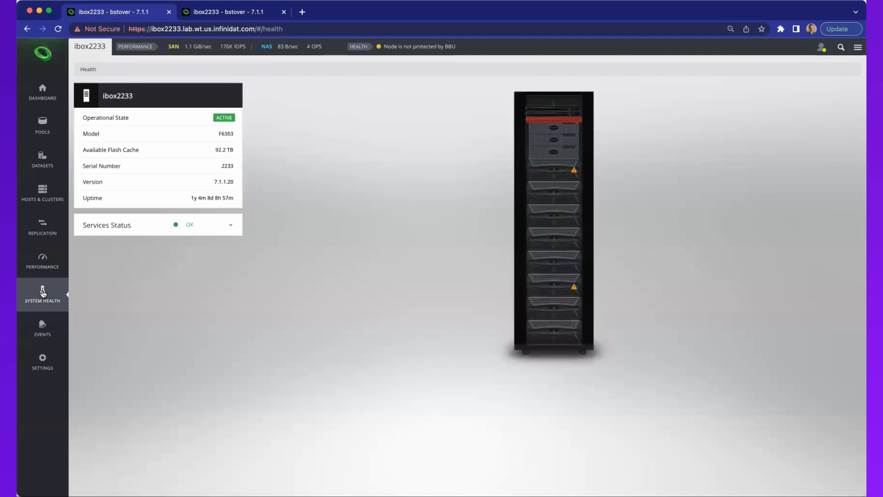
mouse_move(387, 47)
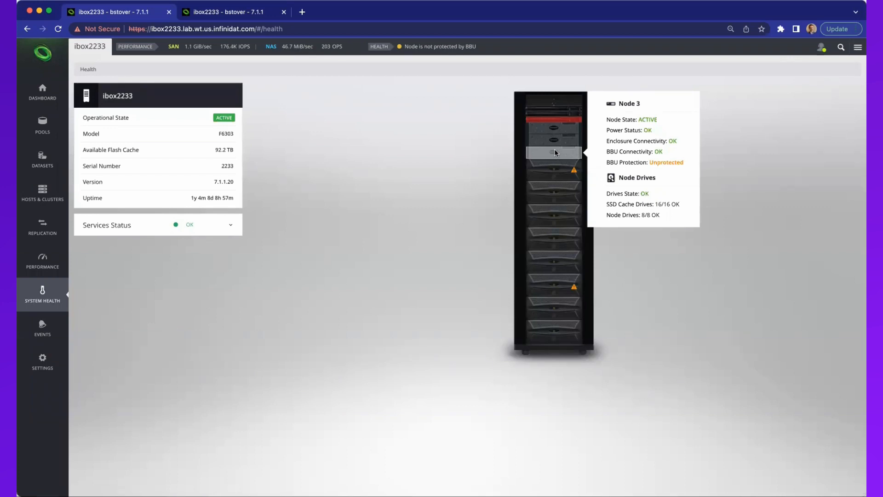
mouse_move(554, 150)
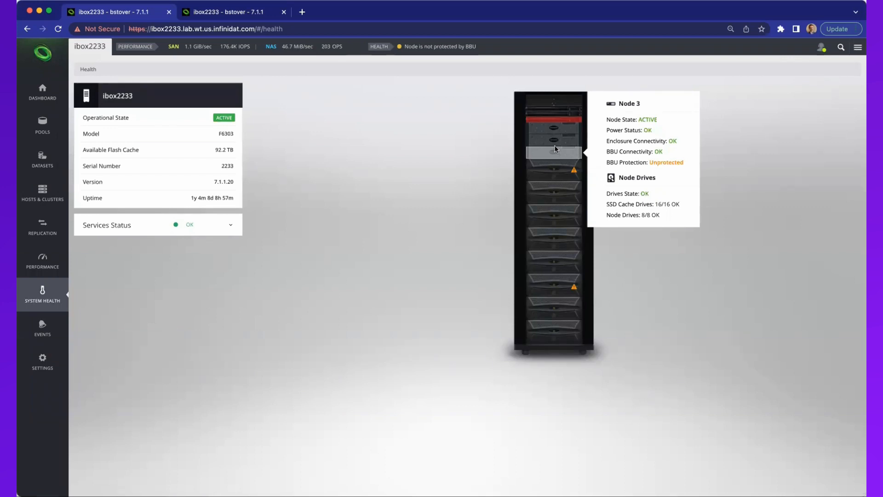
mouse_move(554, 129)
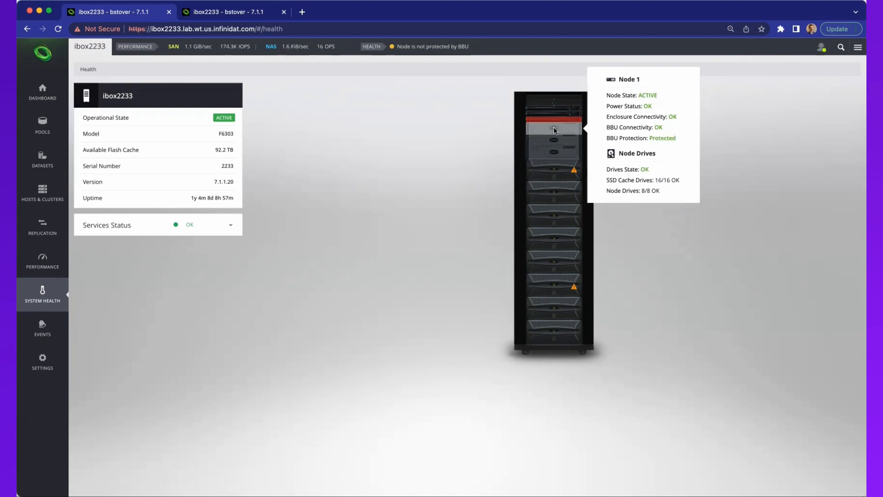
click(553, 130)
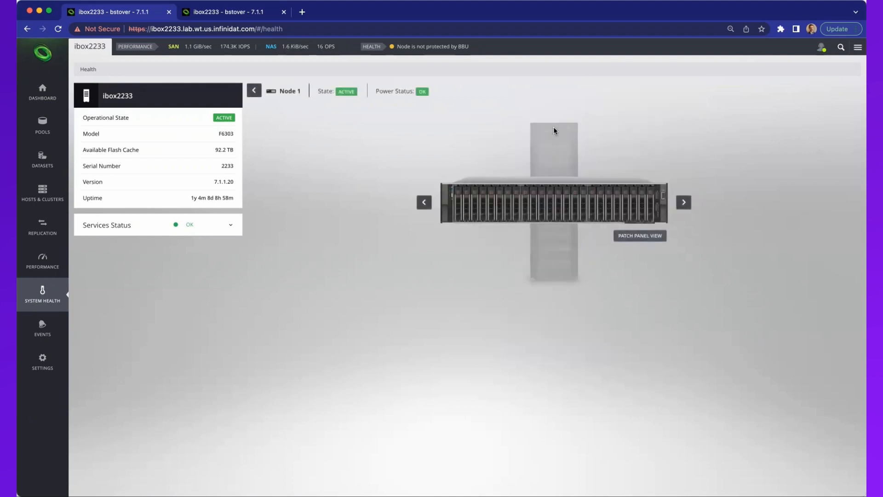
mouse_move(585, 201)
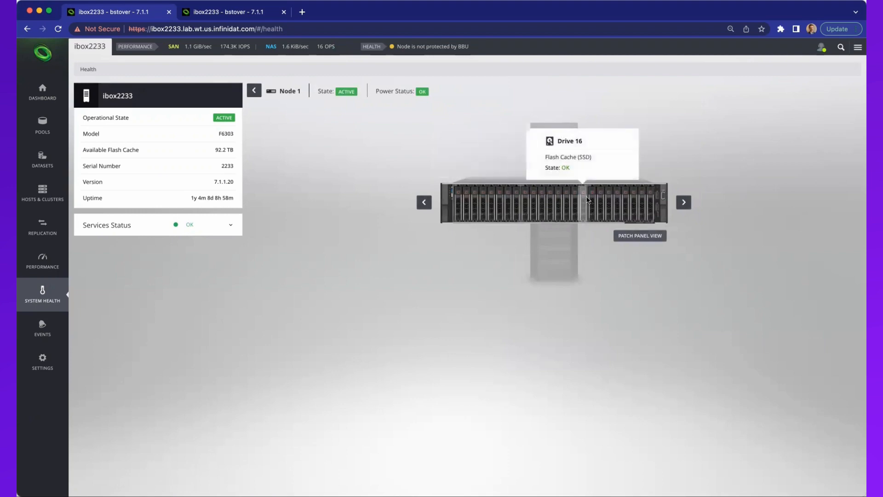
mouse_move(458, 207)
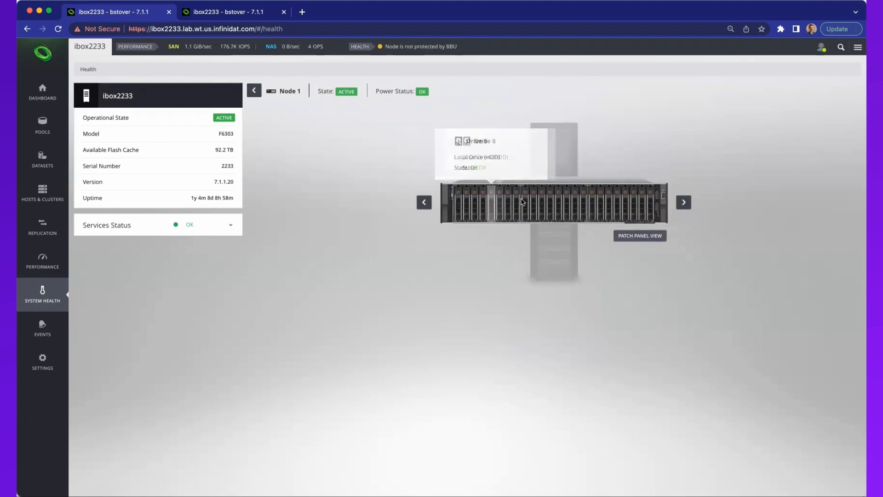
mouse_move(611, 207)
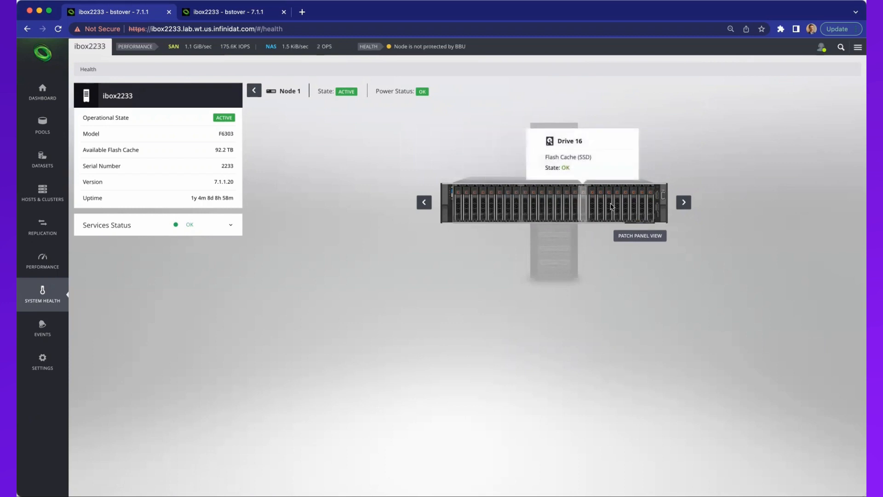
mouse_move(631, 237)
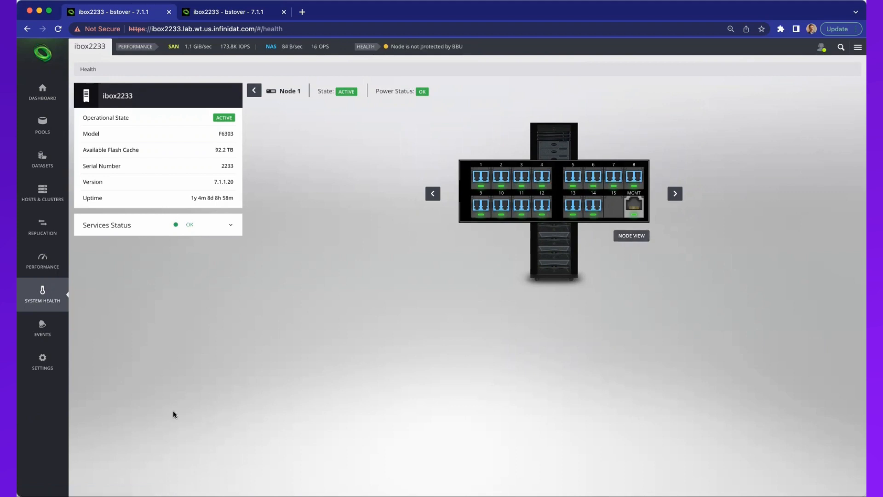
mouse_move(384, 245)
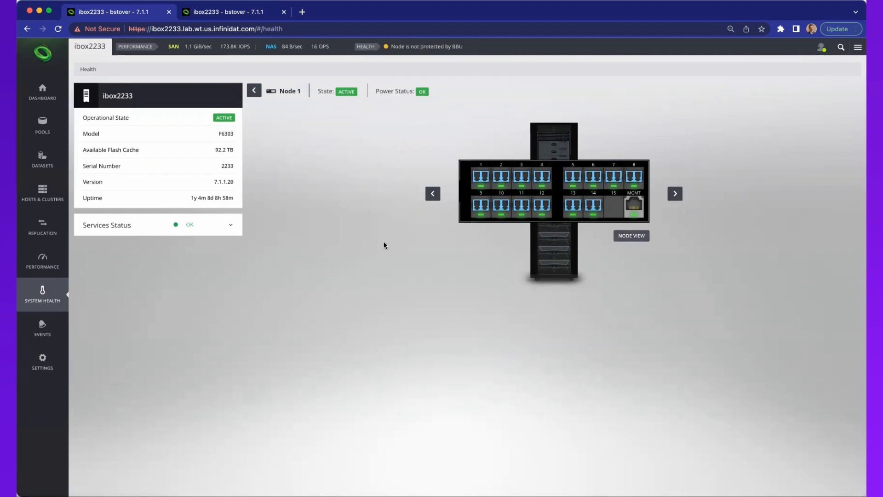
mouse_move(481, 177)
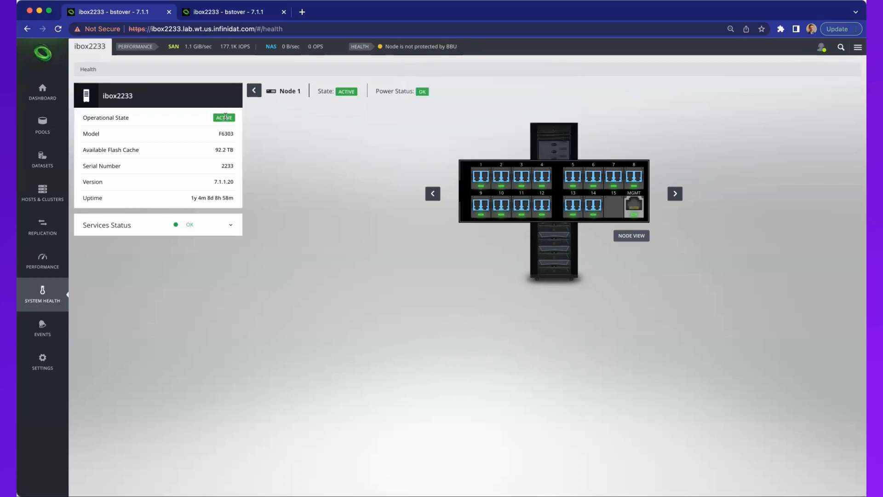
mouse_move(89, 69)
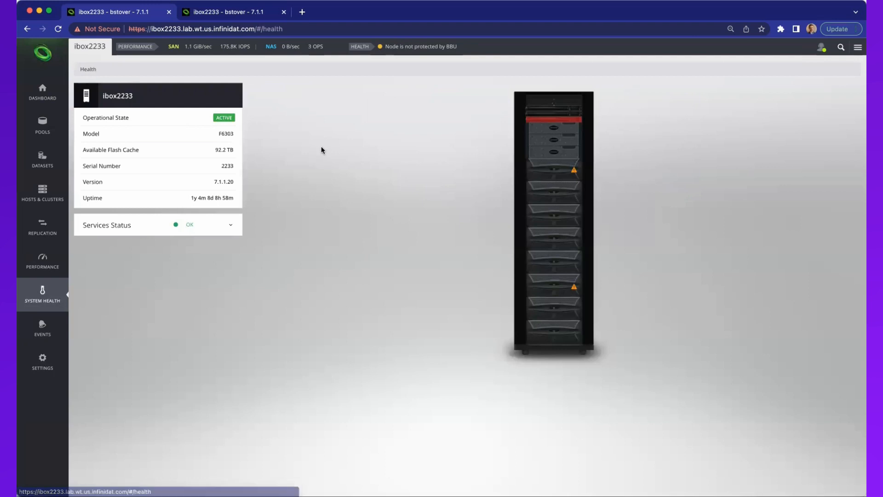
mouse_move(553, 170)
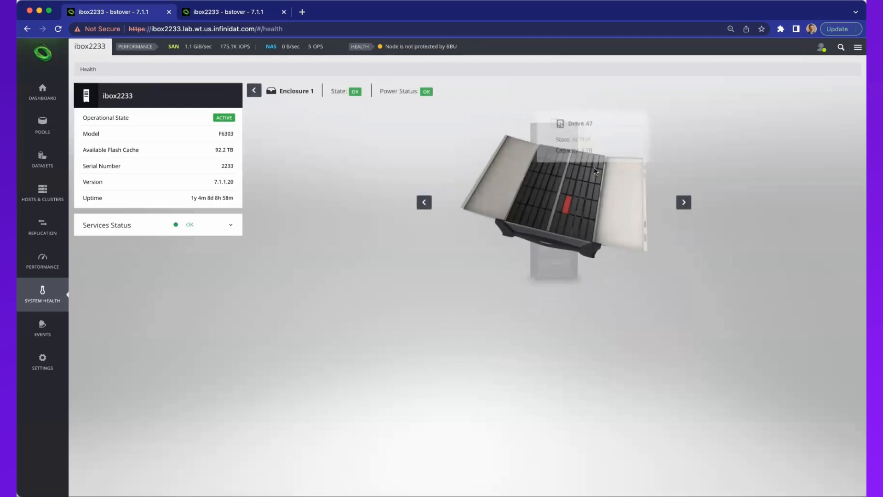
mouse_move(578, 209)
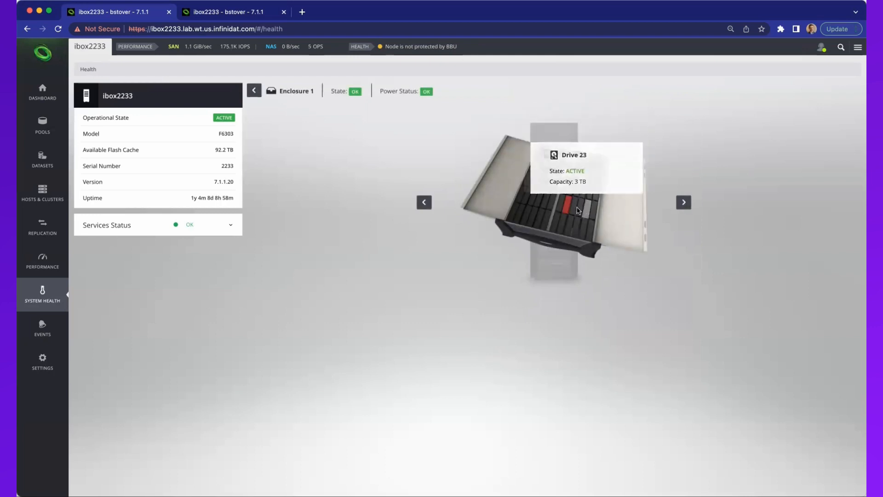
mouse_move(568, 205)
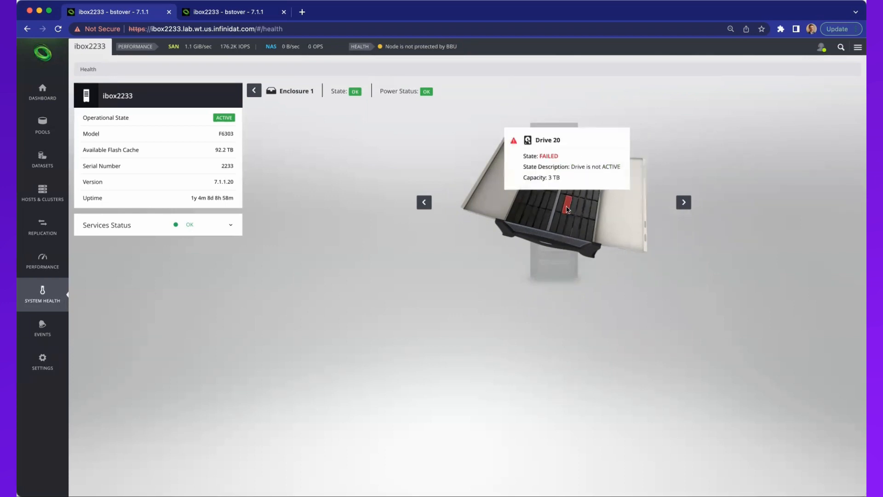
mouse_move(567, 205)
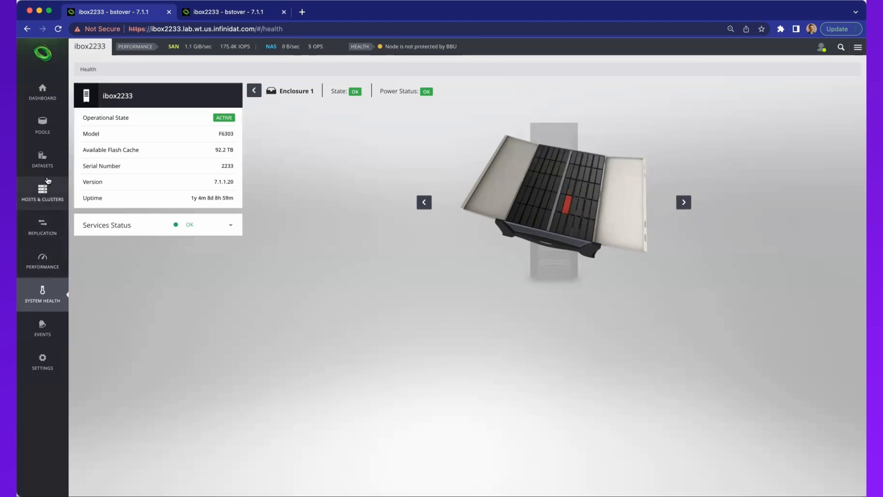
- List the 111 hosts and open host bsvm1.lab.wt.us.infinidat.com's details
click(43, 191)
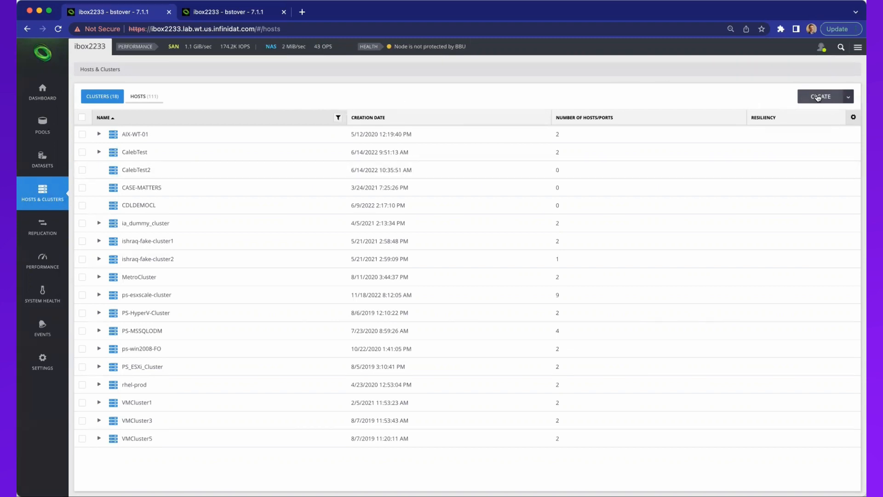
click(144, 96)
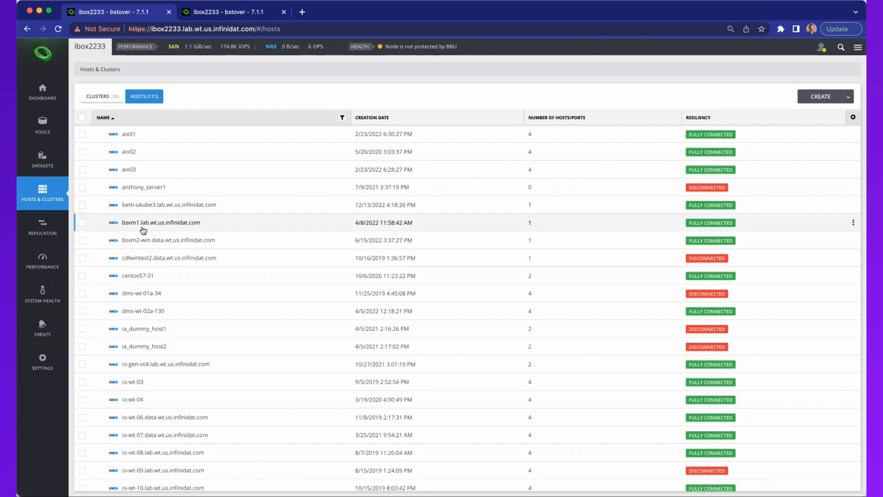
mouse_move(154, 226)
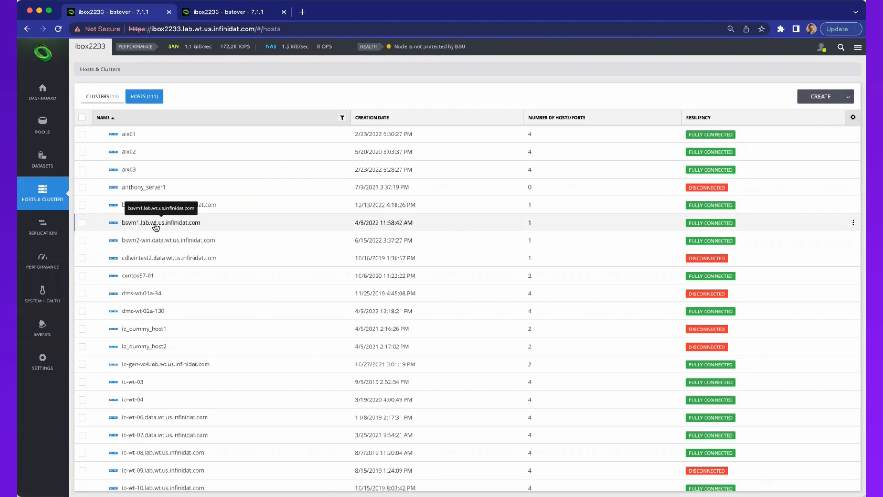
click(161, 221)
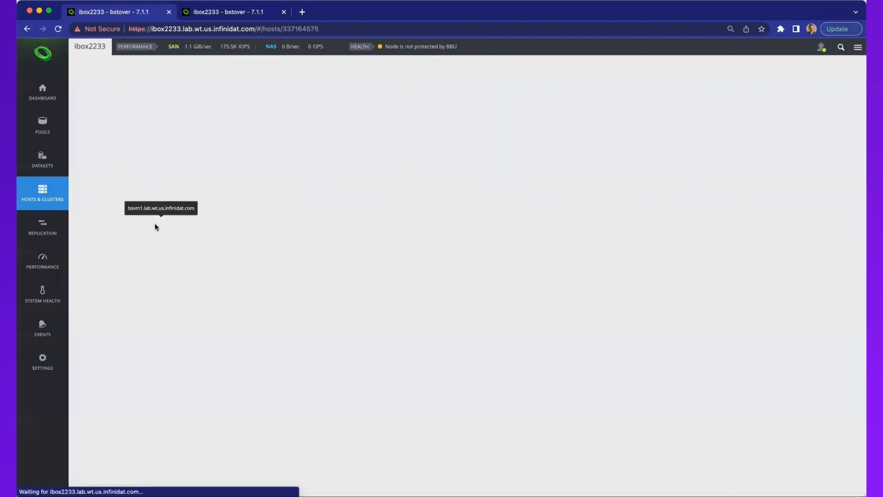
- Review the bsvm1 host details, then bring up the Pools list of 86 storage pools
click(159, 208)
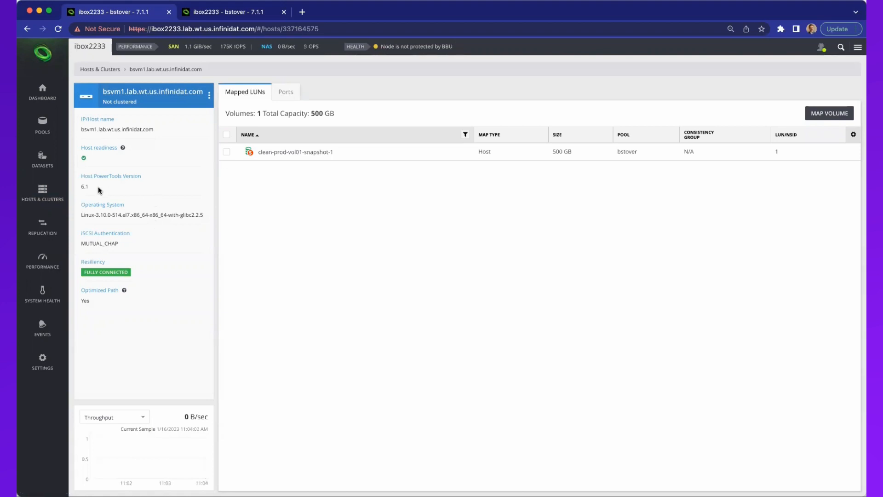
mouse_move(121, 191)
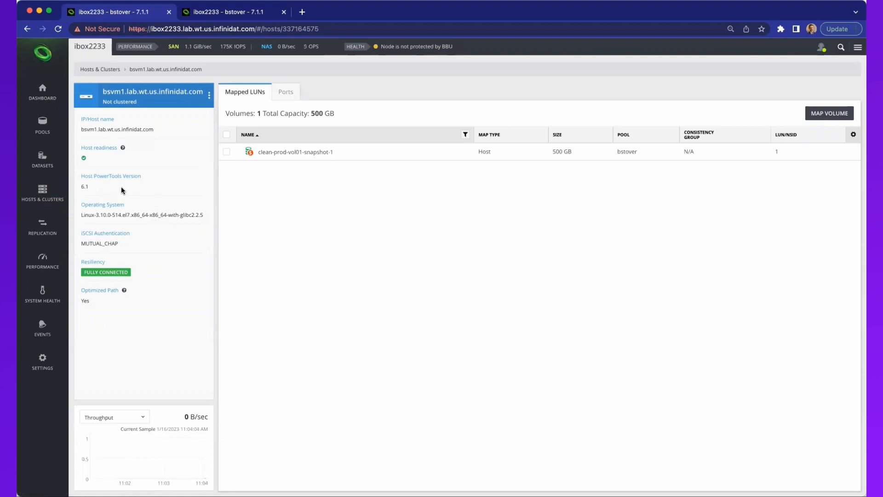
mouse_move(127, 248)
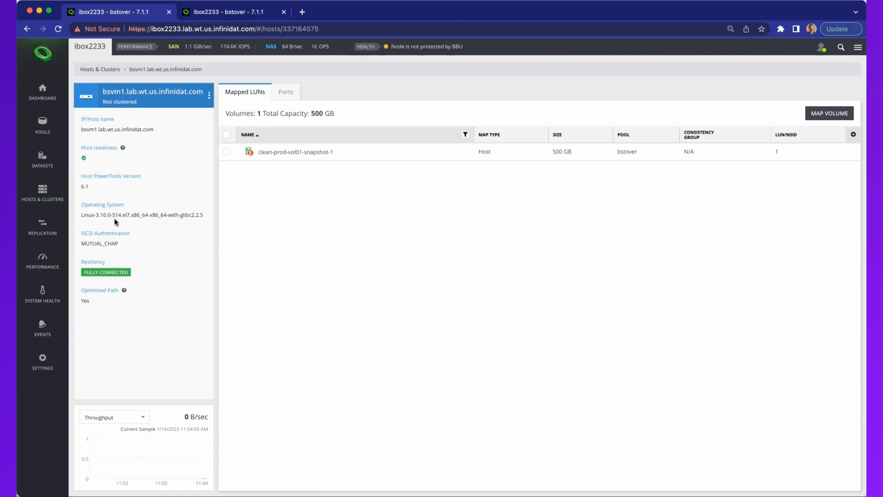
mouse_move(114, 241)
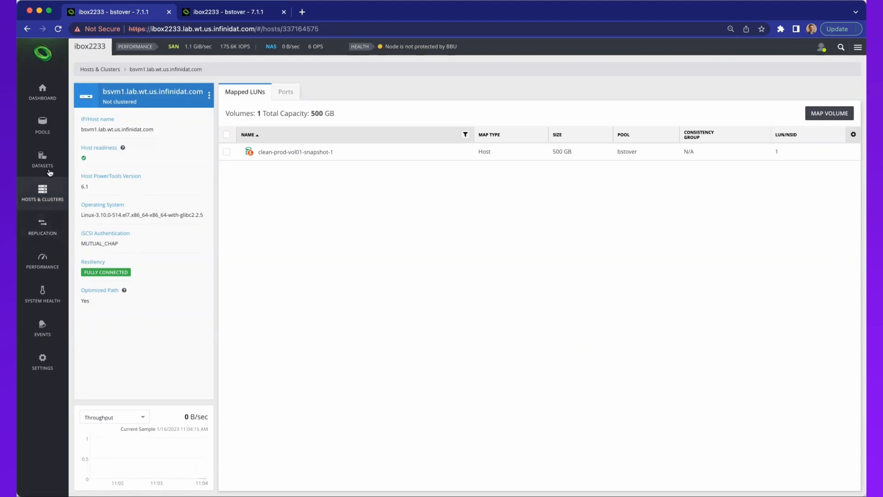
click(42, 124)
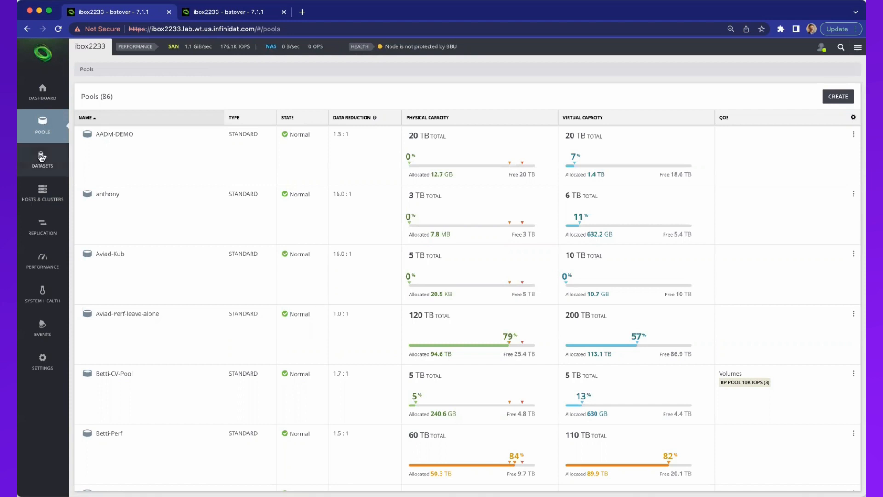
- Show the Datasets list of 1,074 volumes and filesystems with pools, sizes and data reduction
click(42, 159)
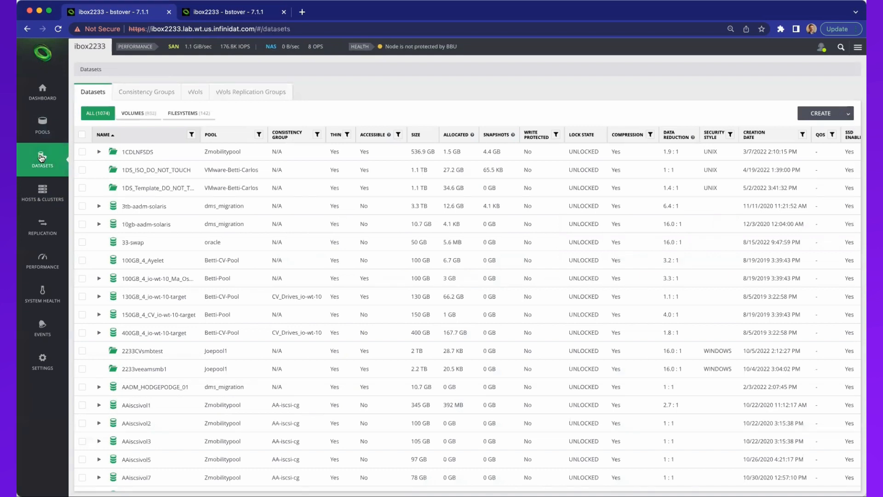
- Look through the Consistency Groups, vVols and vVols replication group categories
click(147, 91)
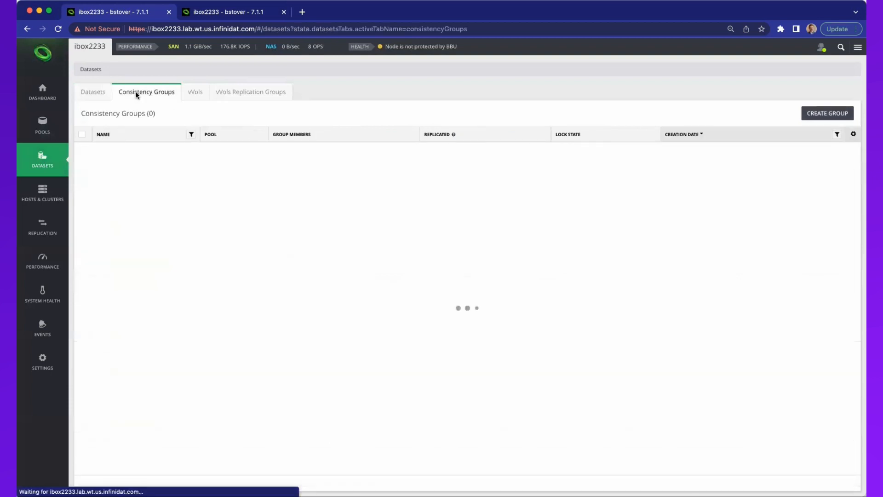
click(195, 92)
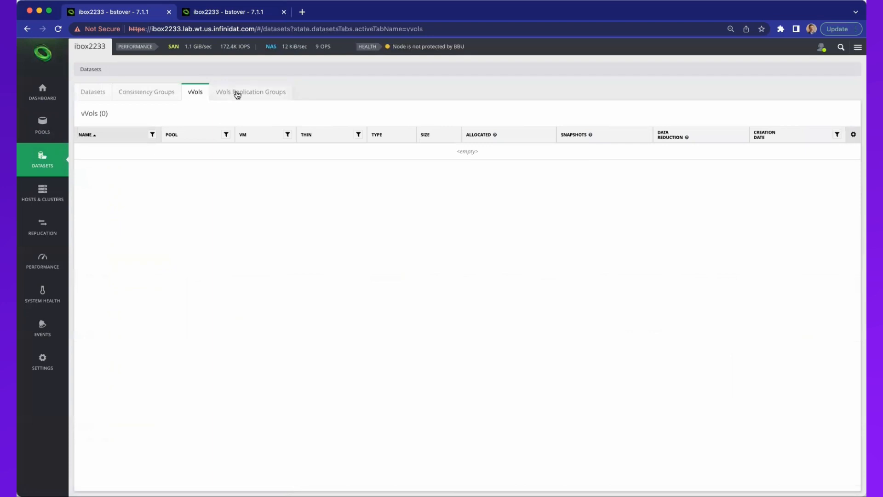
click(92, 92)
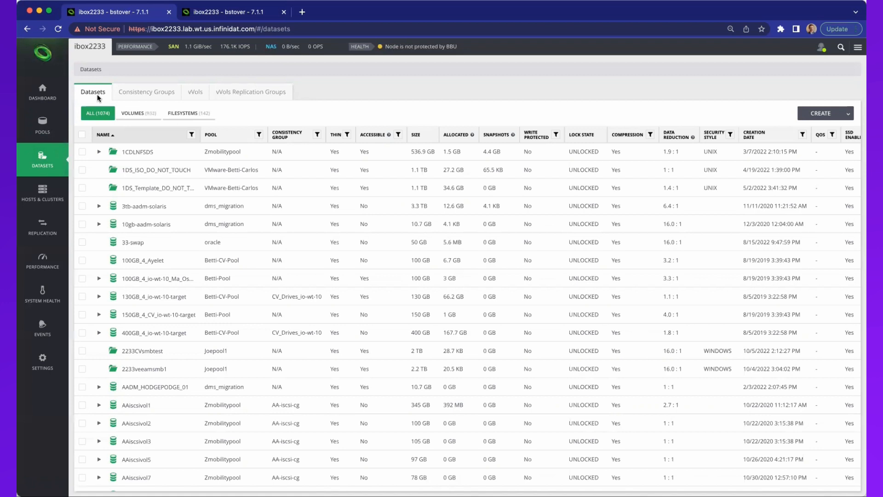
mouse_move(106, 98)
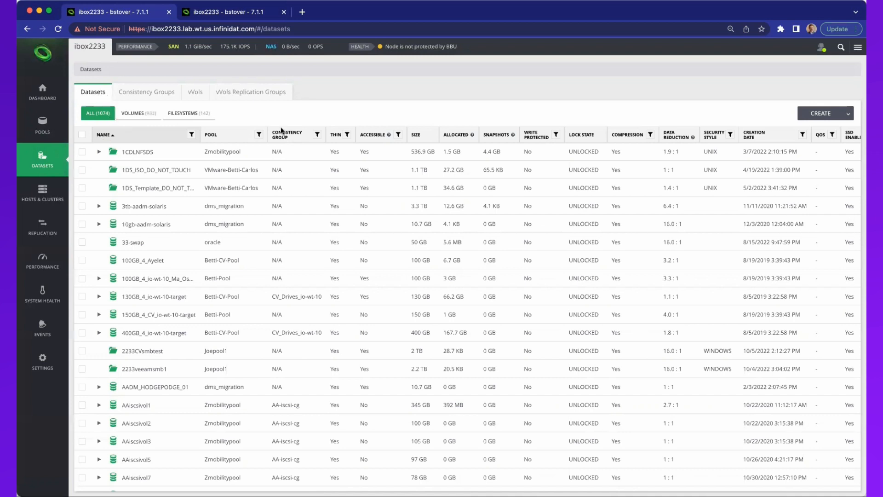
mouse_move(842, 48)
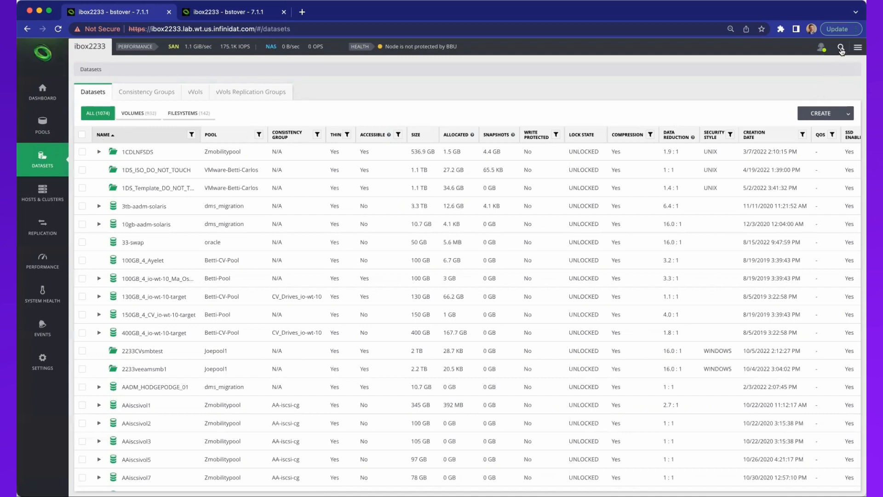
click(840, 47)
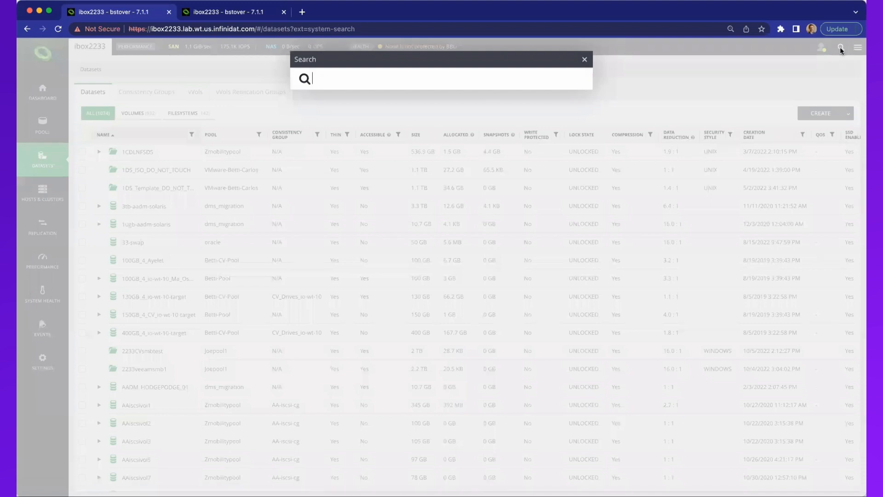
text(bstover)
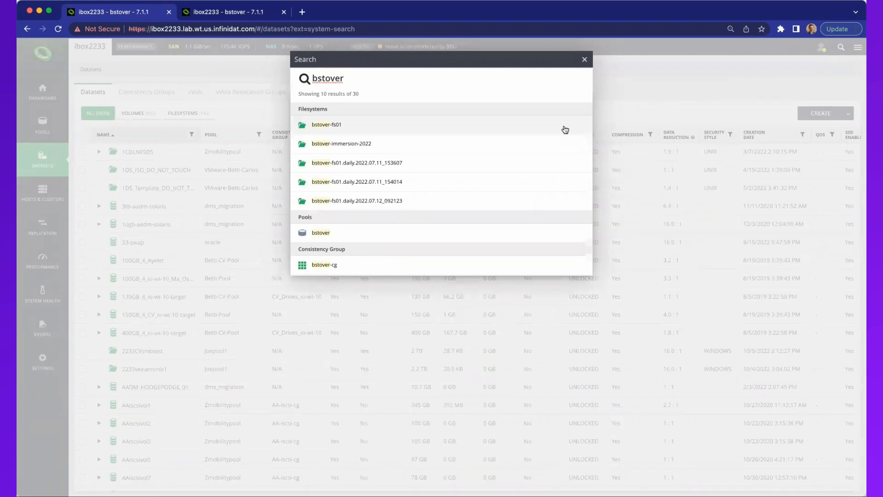
mouse_move(513, 169)
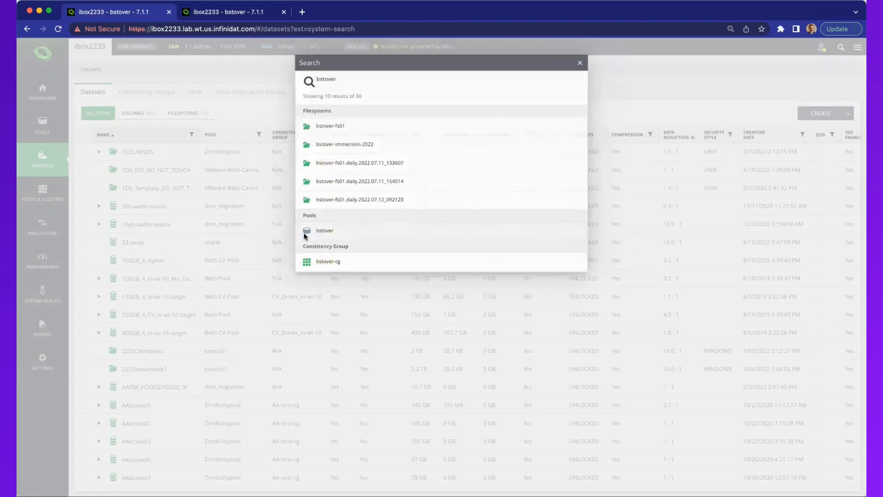
click(325, 230)
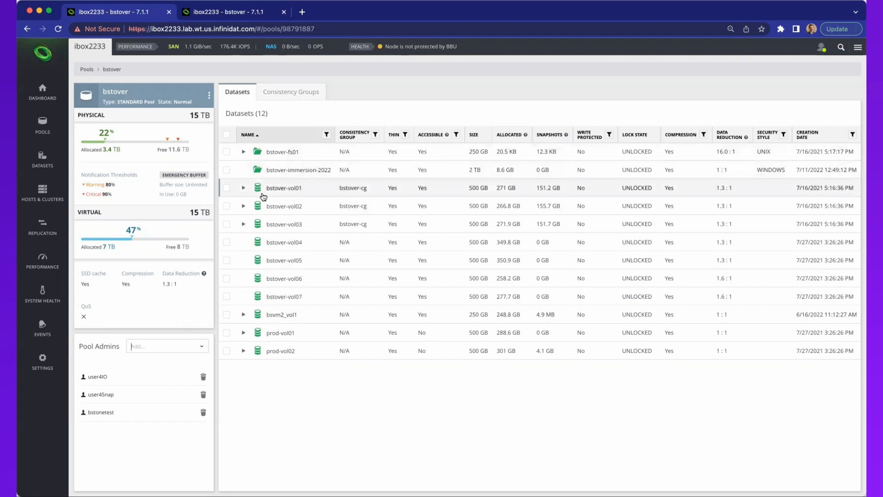
mouse_move(264, 214)
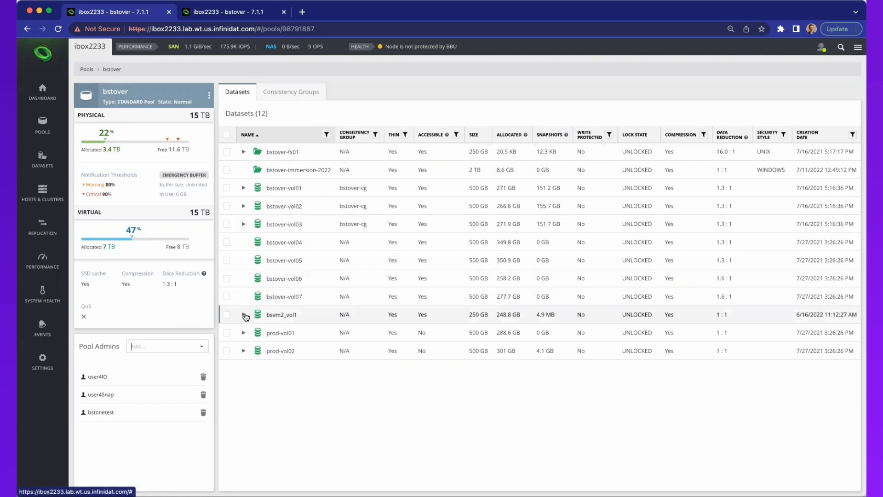
- Expand bsvm2_vol1 to show its five snapshots, then bring up the system search again
click(244, 316)
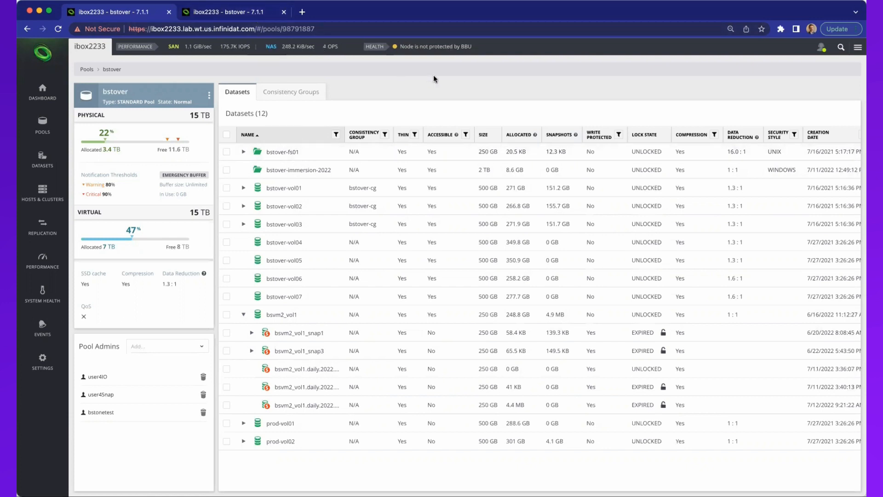
mouse_move(841, 49)
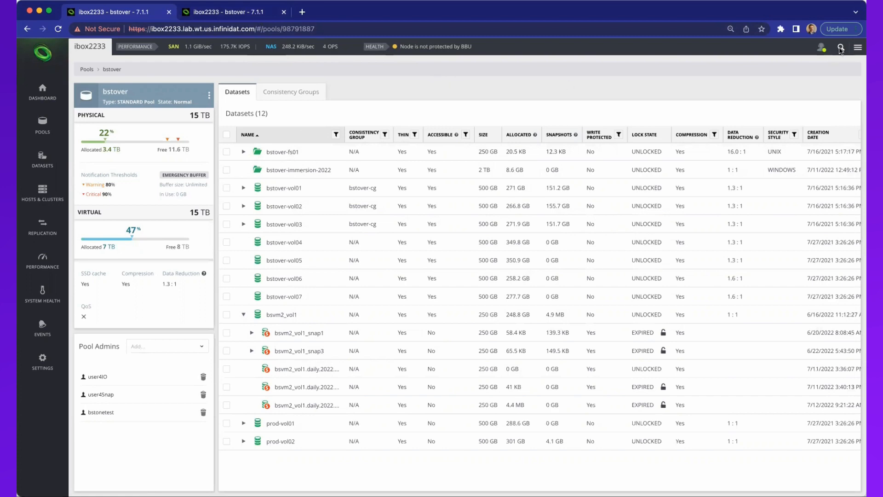
click(842, 47)
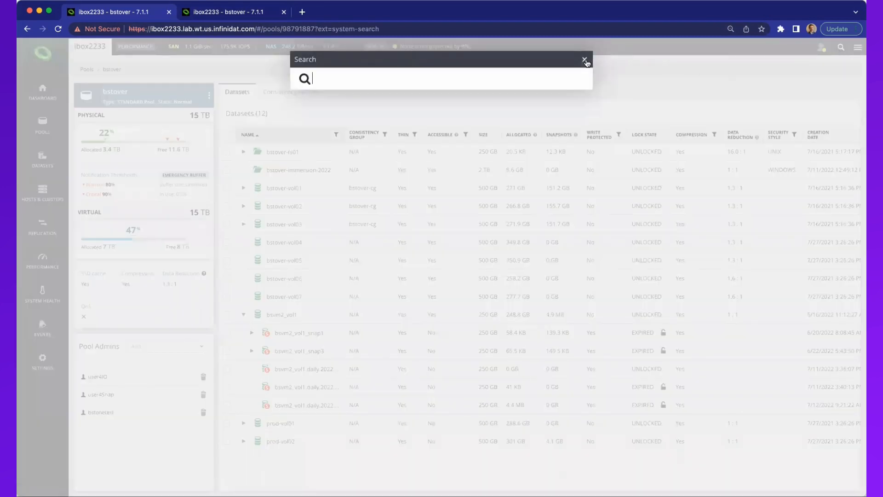
- Dismiss search and run fs.query --grep='bstover' in InfiniShell to list the two bstover filesystems
click(586, 59)
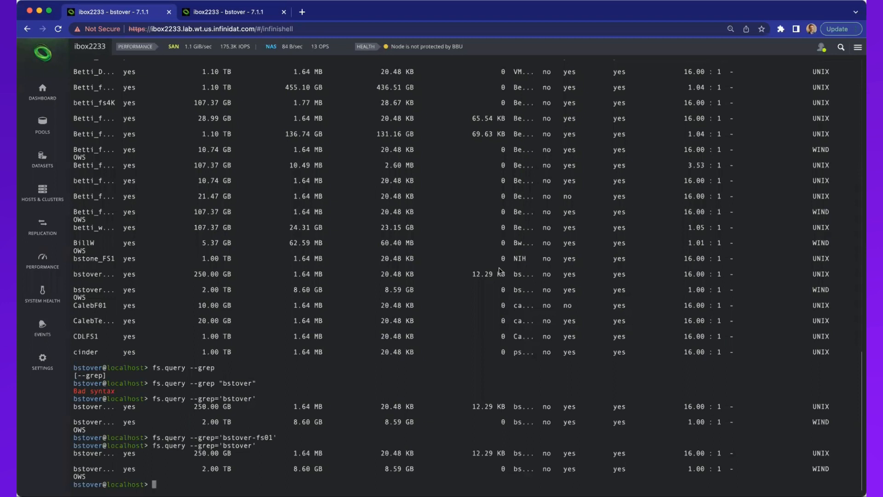
text(fs.query --grep='bstover')
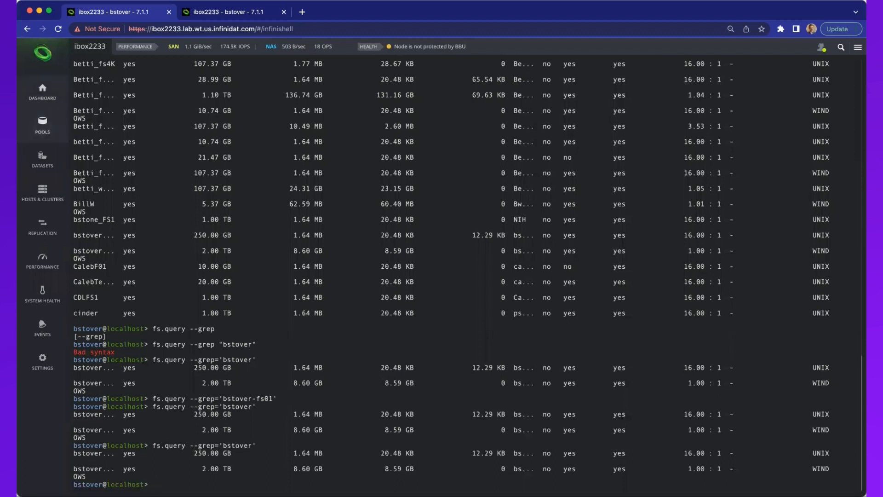
- Return to the dashboard and search 'bstover', seeing its filesystems, pool and consistency group, then dismiss it
click(42, 91)
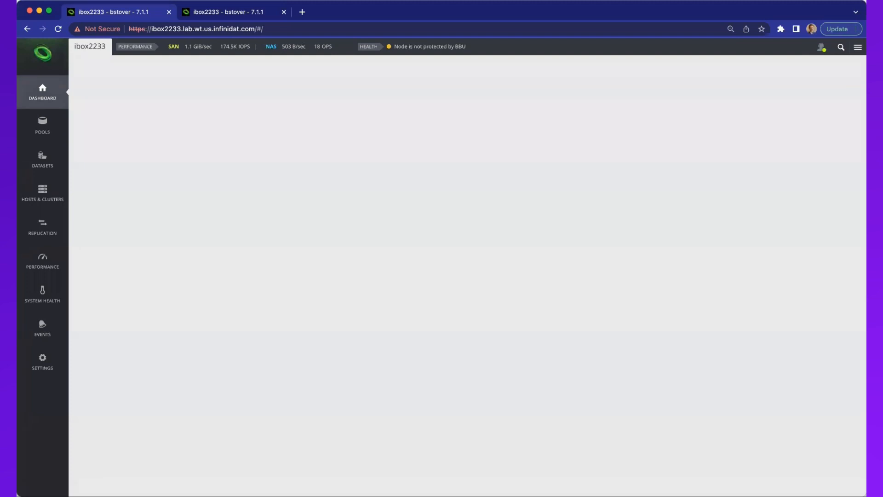
click(841, 47)
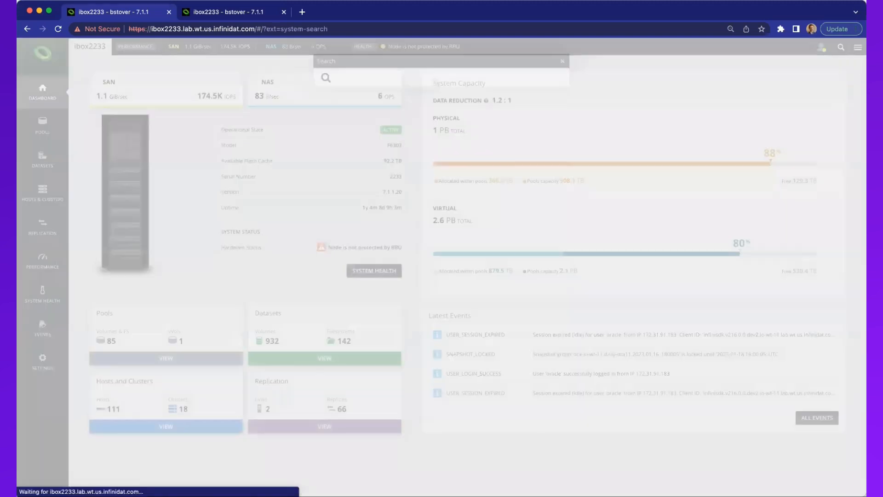
text(bstover)
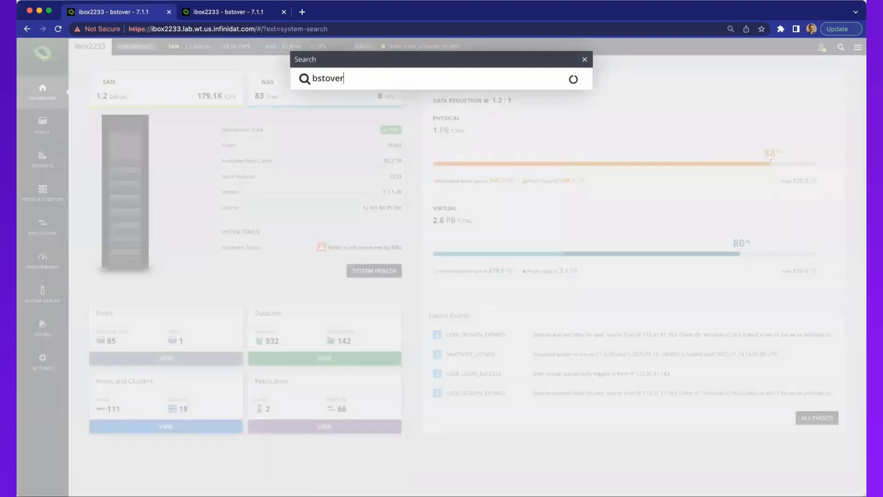
text(bstover)
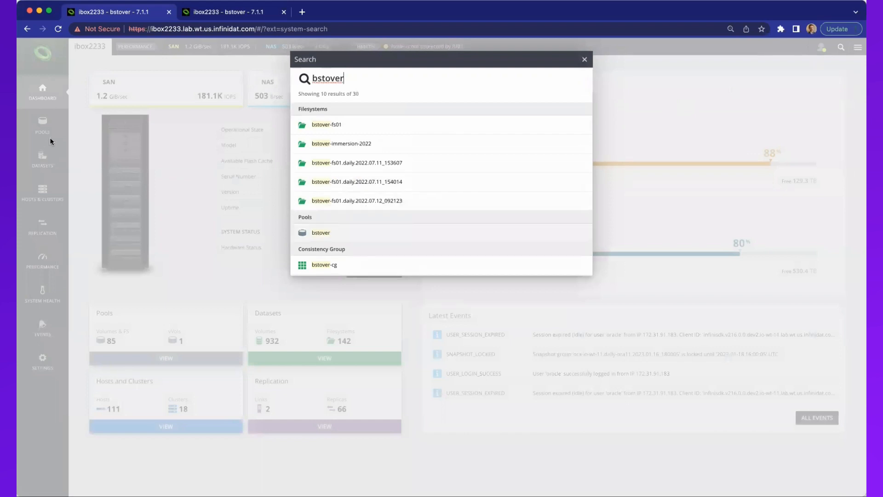
mouse_move(40, 122)
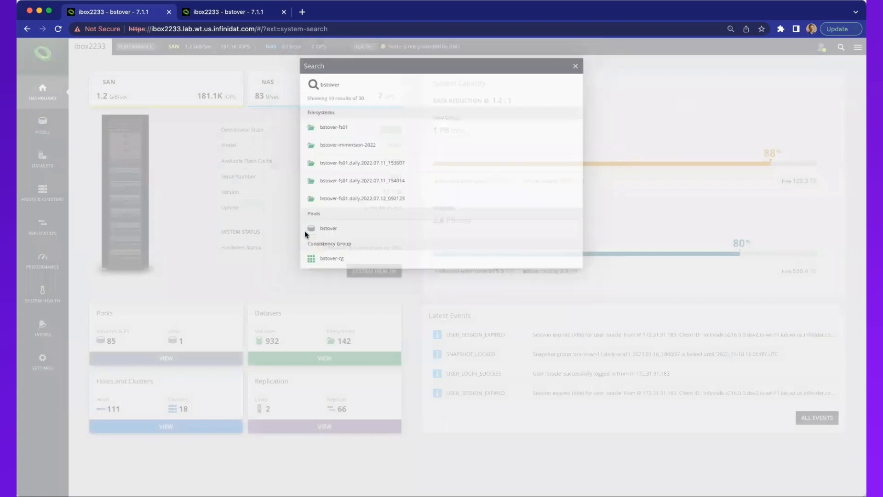
click(328, 228)
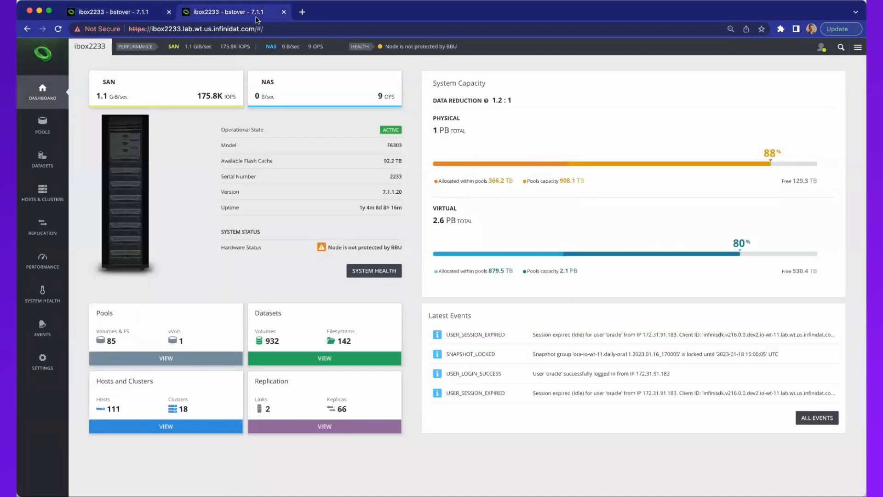
- Load the /api/rest/filesystems query for bstover-fs01 with &fields=name,type,size, then return to the GUI tab
click(194, 29)
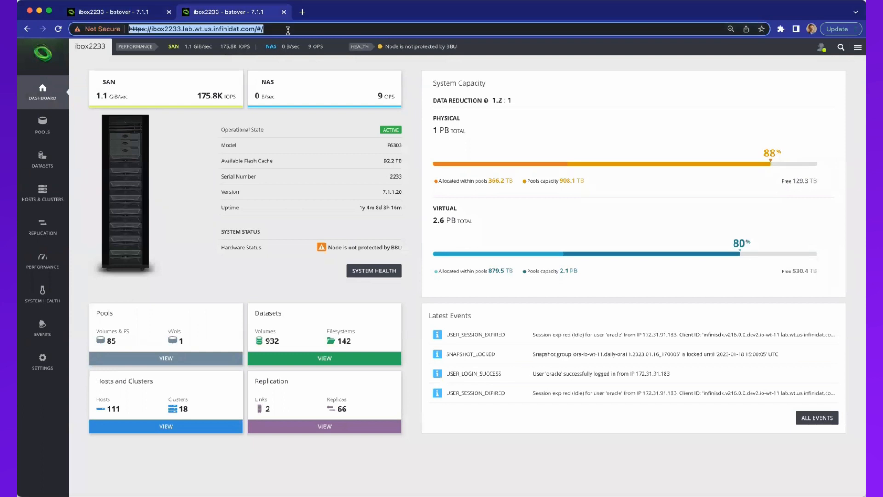
click(197, 28)
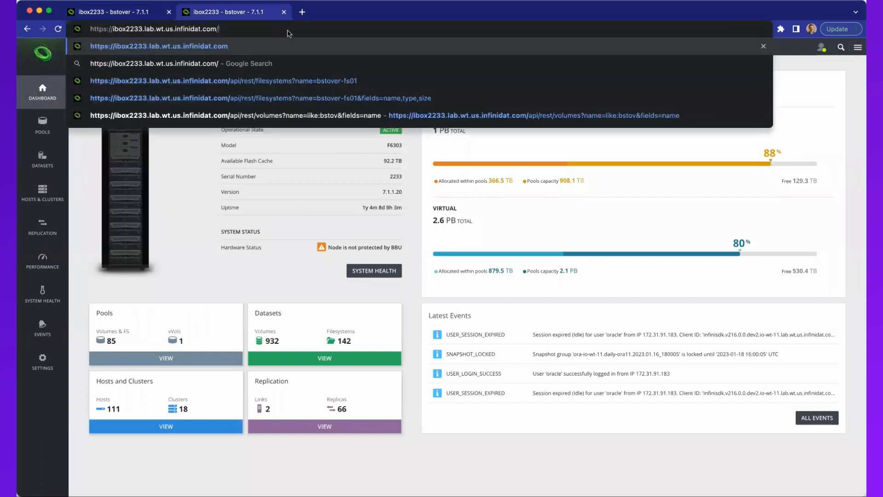
text(apir)
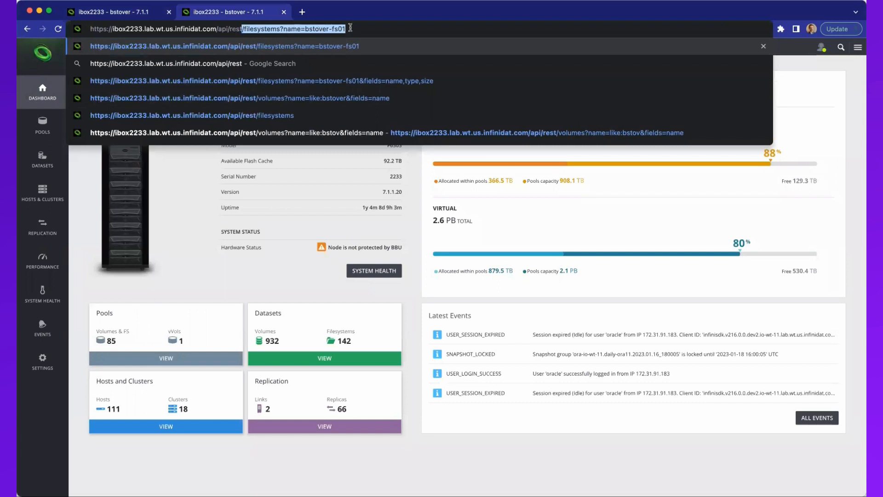
key(Enter)
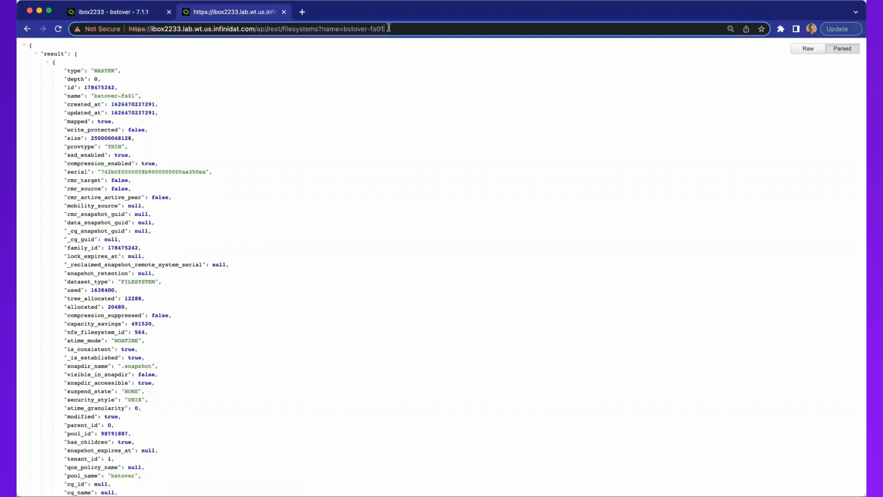
text(&fields=name,type,size)
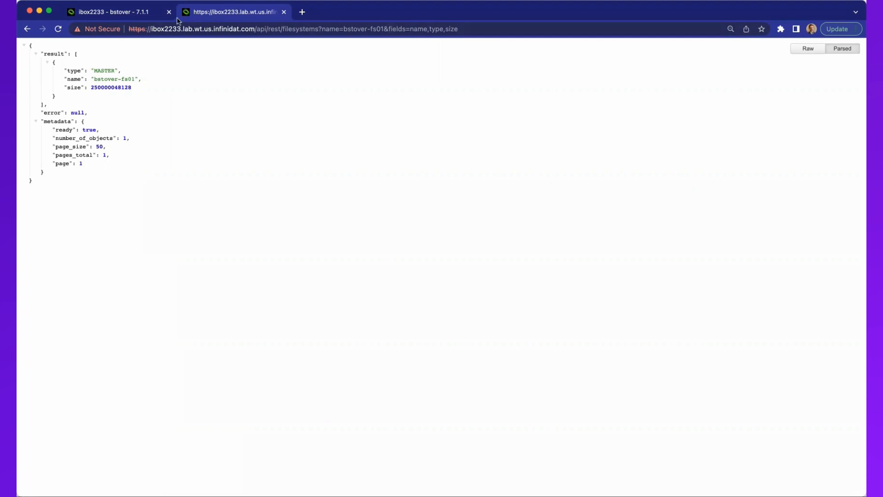
click(112, 12)
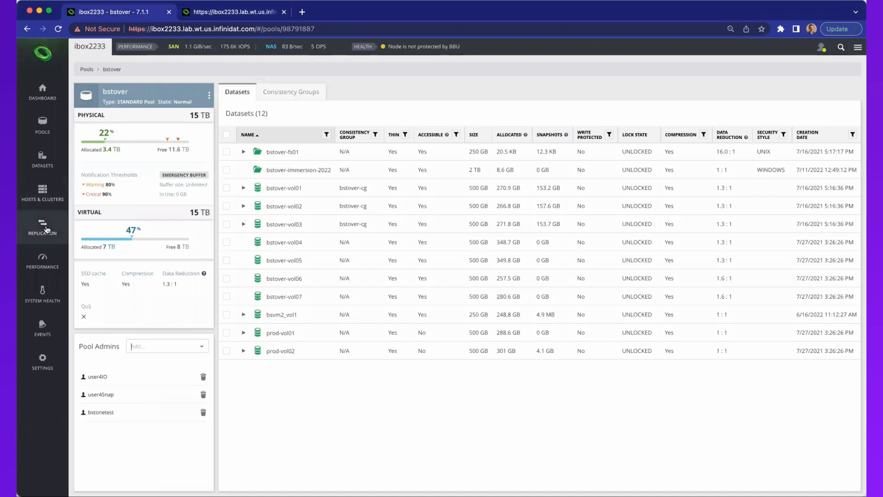
- View the replication links and vVols replicas, ending on the list of 46 async replicas
click(41, 227)
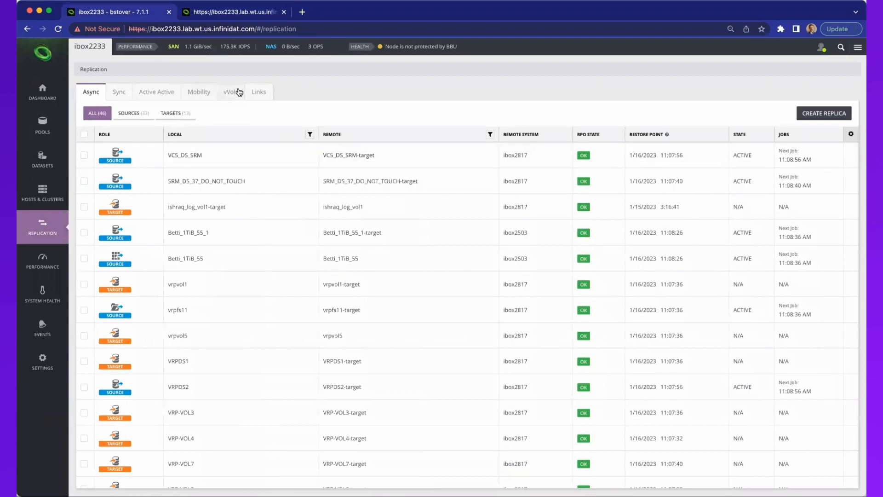
click(259, 92)
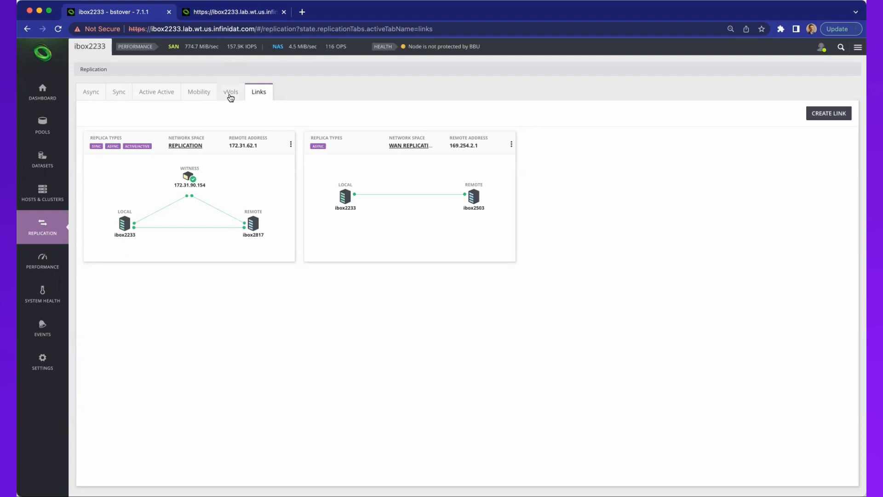
click(231, 92)
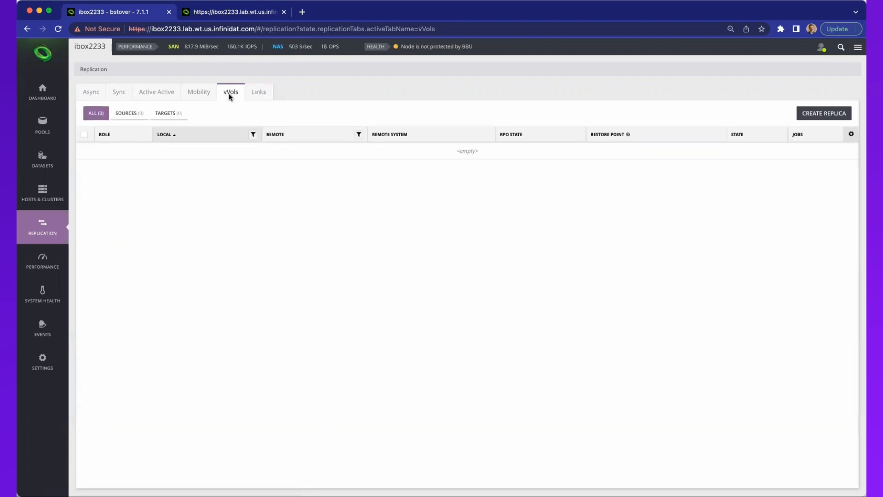
click(91, 92)
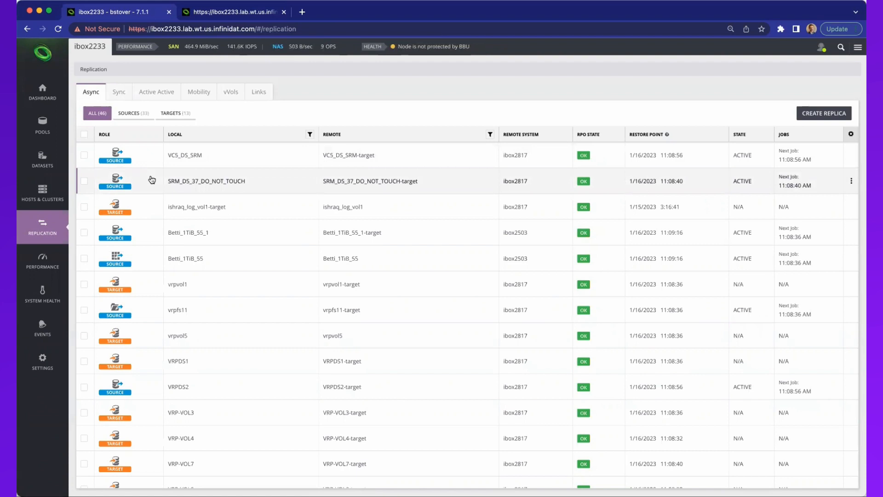
mouse_move(174, 181)
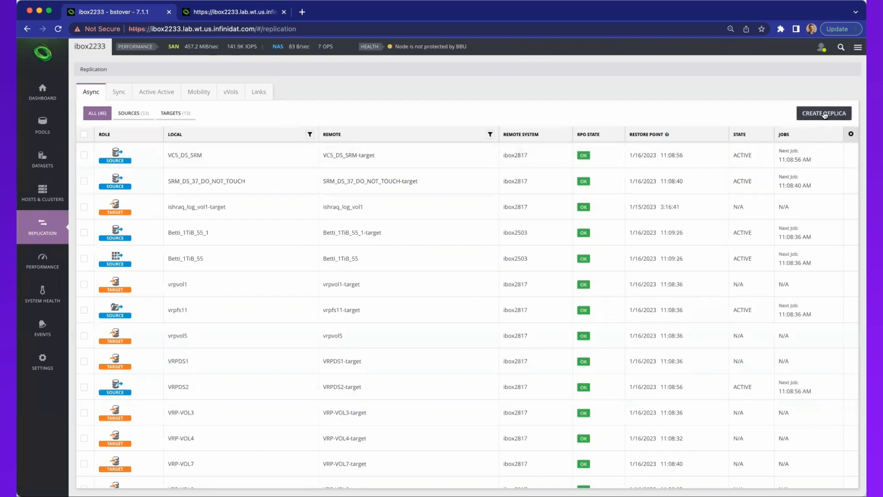
click(824, 113)
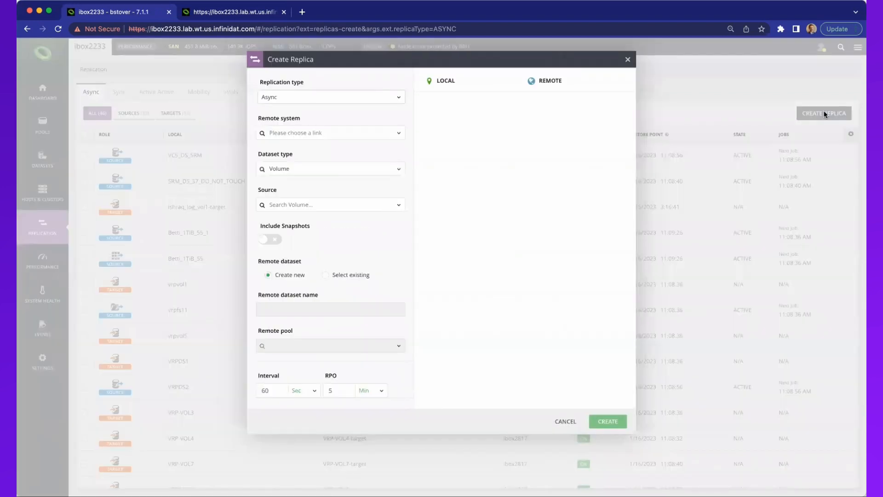
mouse_move(399, 109)
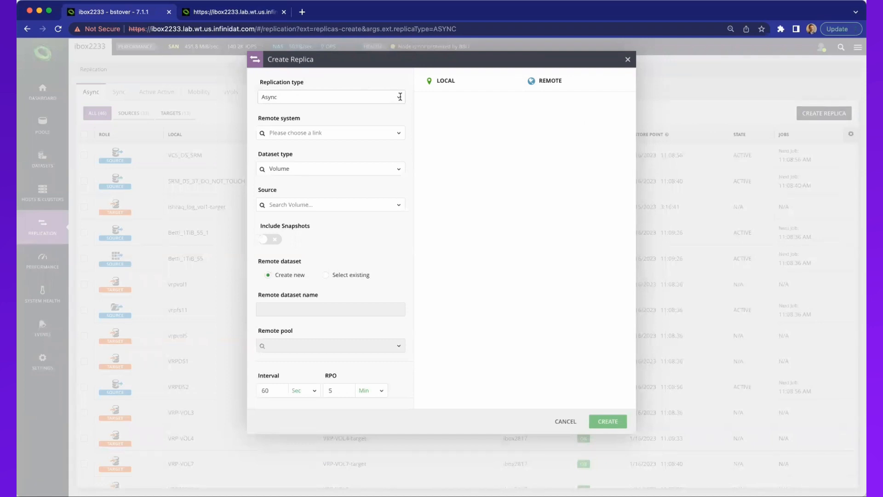
mouse_move(392, 134)
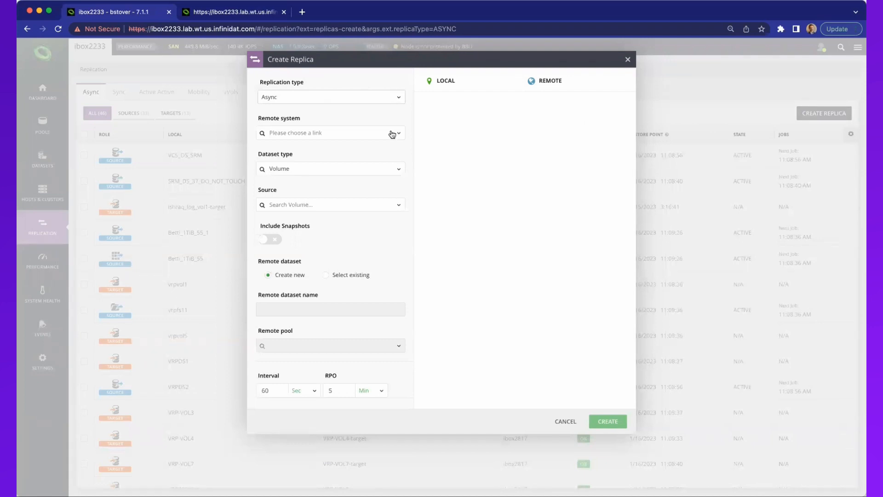
click(331, 133)
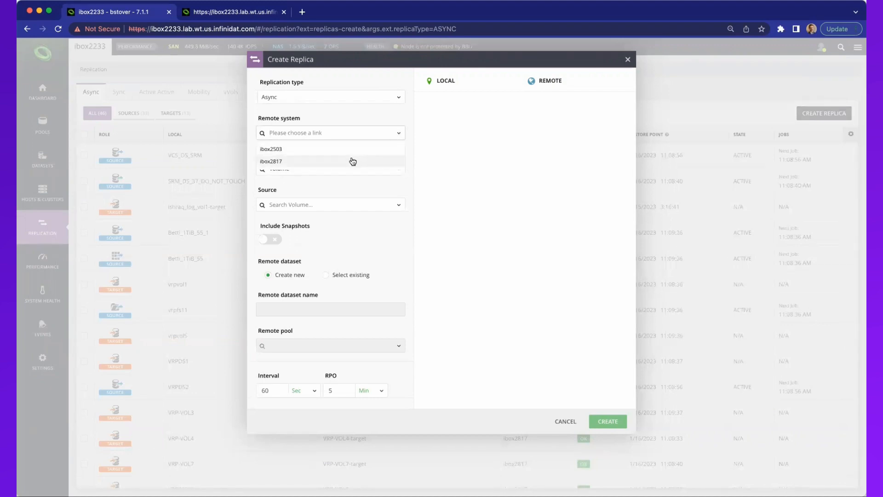
click(271, 161)
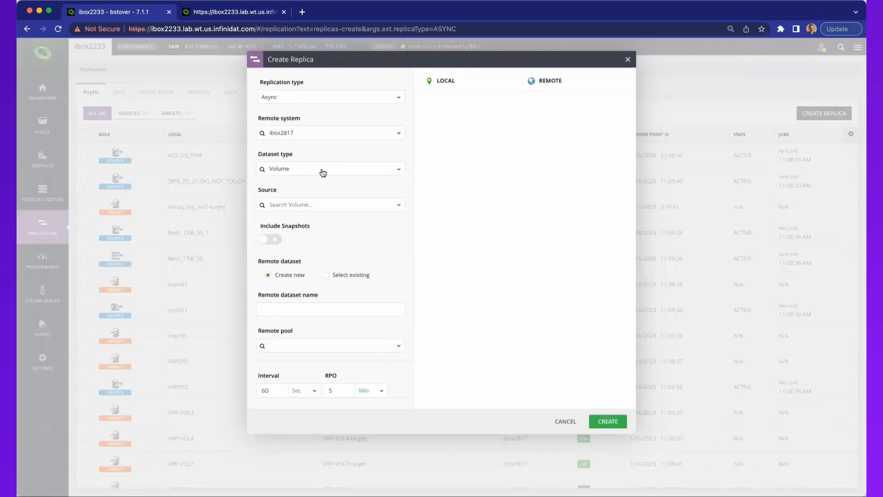
click(330, 204)
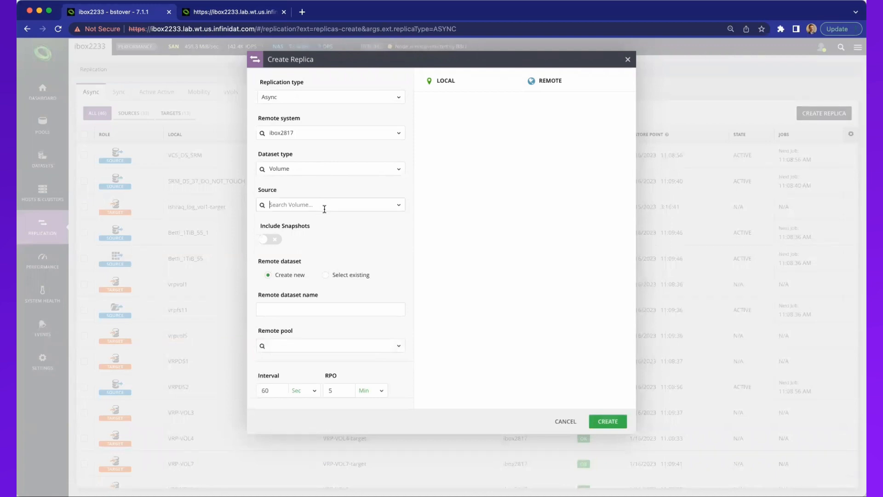
text(bstover)
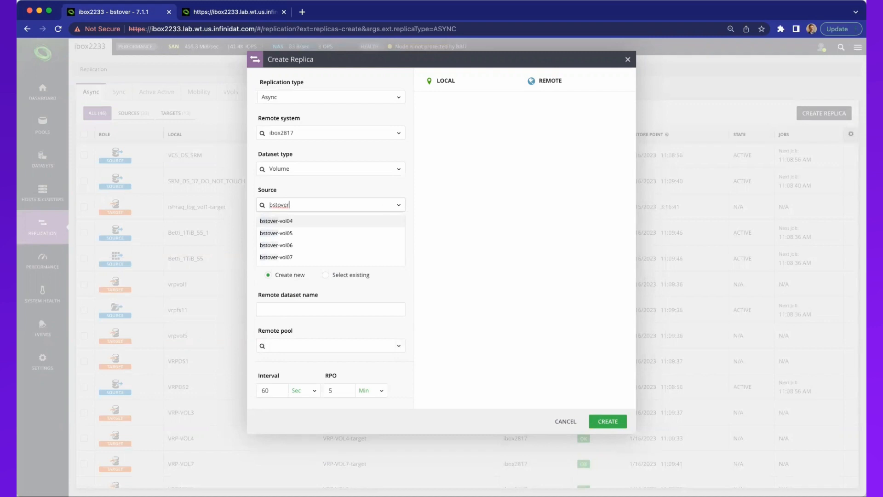
click(276, 220)
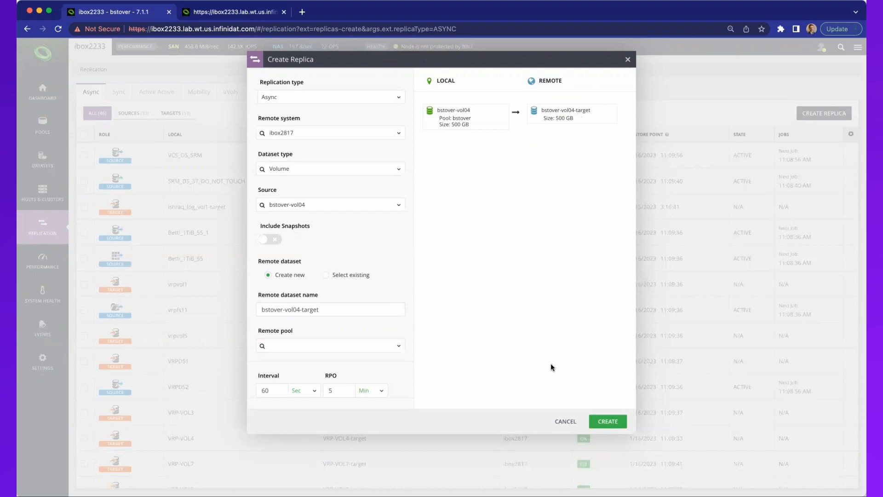
click(564, 420)
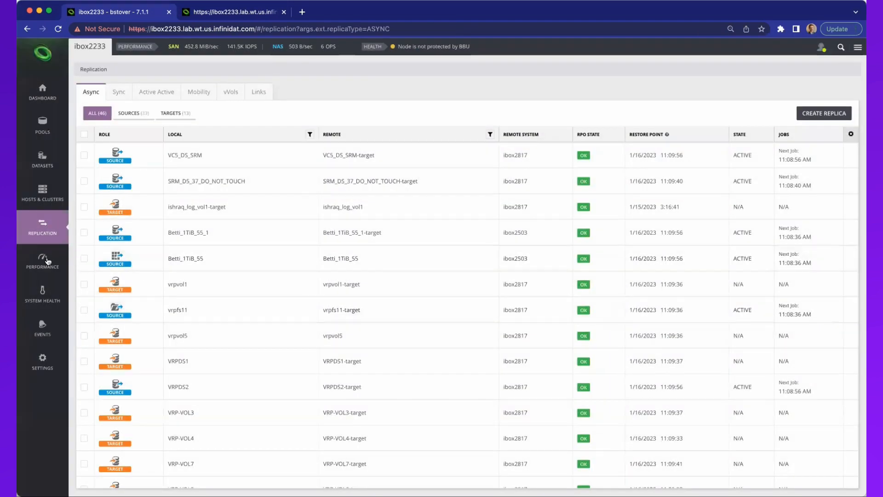
- Add a Top SAN Host table to the Performance charts, then return to the system dashboard
click(42, 261)
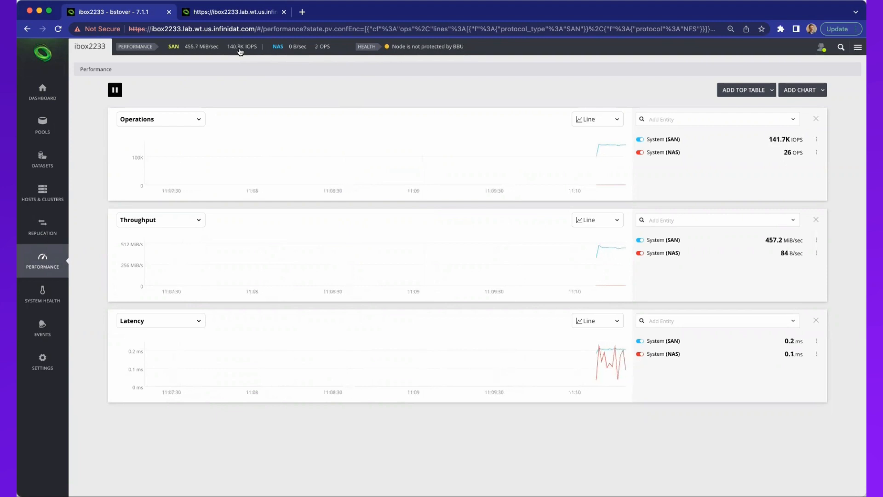
mouse_move(251, 77)
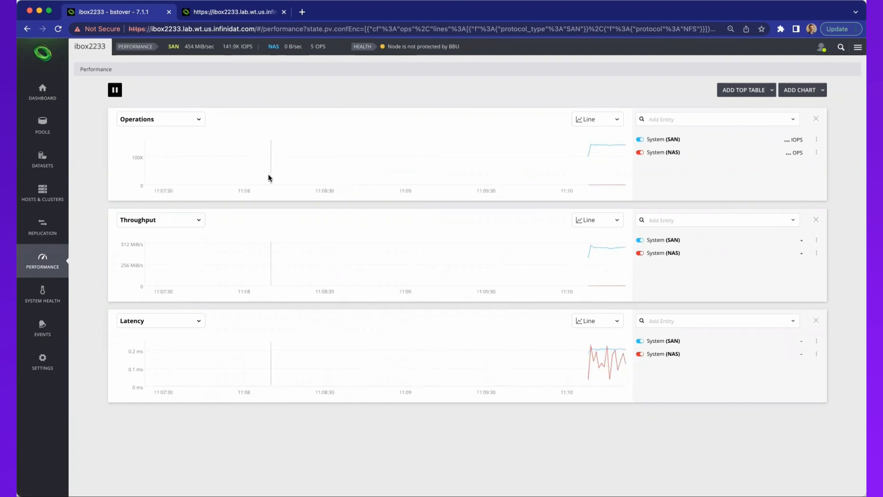
mouse_move(424, 259)
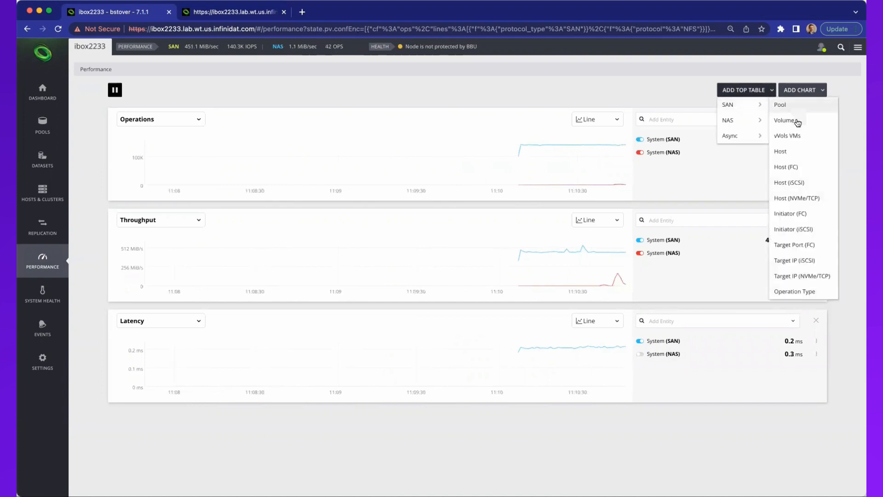
click(781, 151)
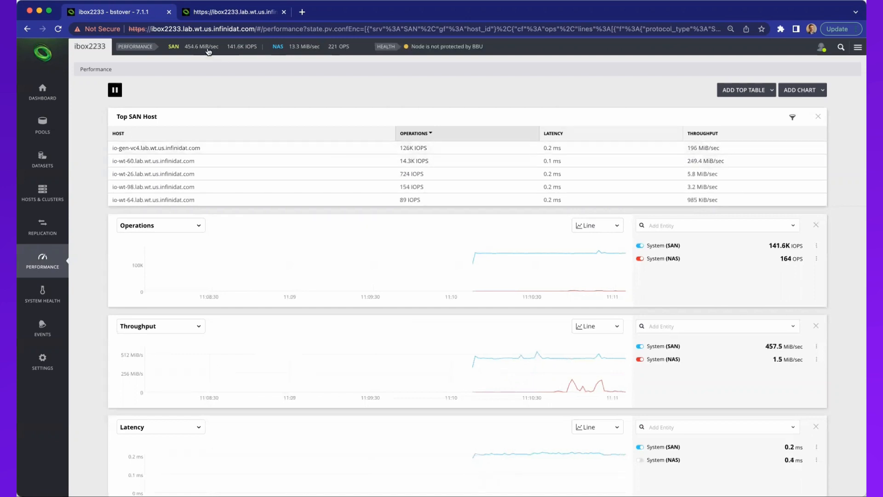
mouse_move(592, 113)
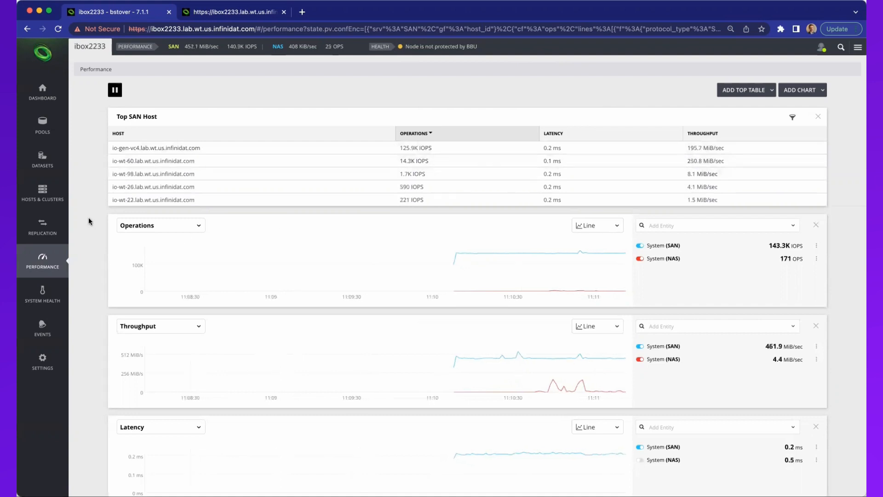
click(42, 91)
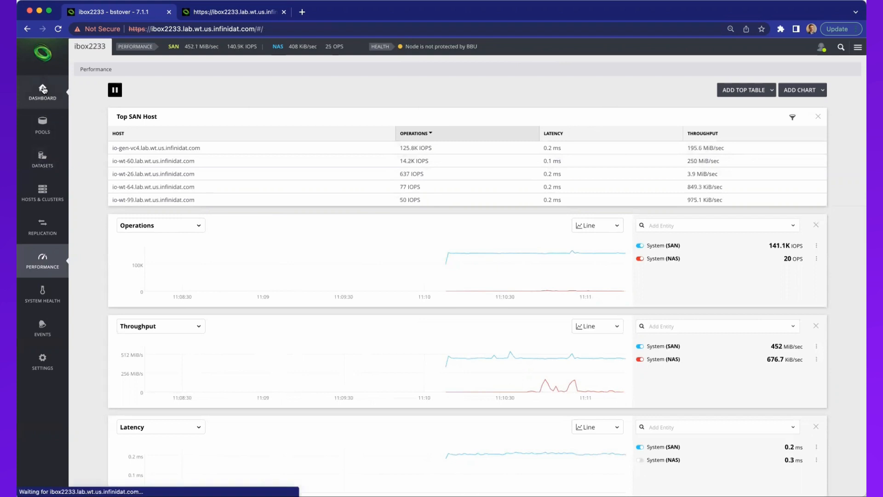
click(42, 91)
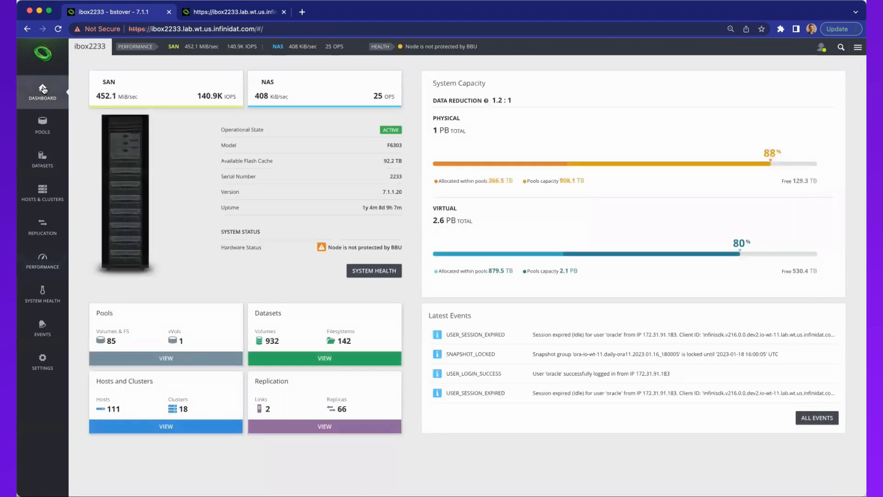